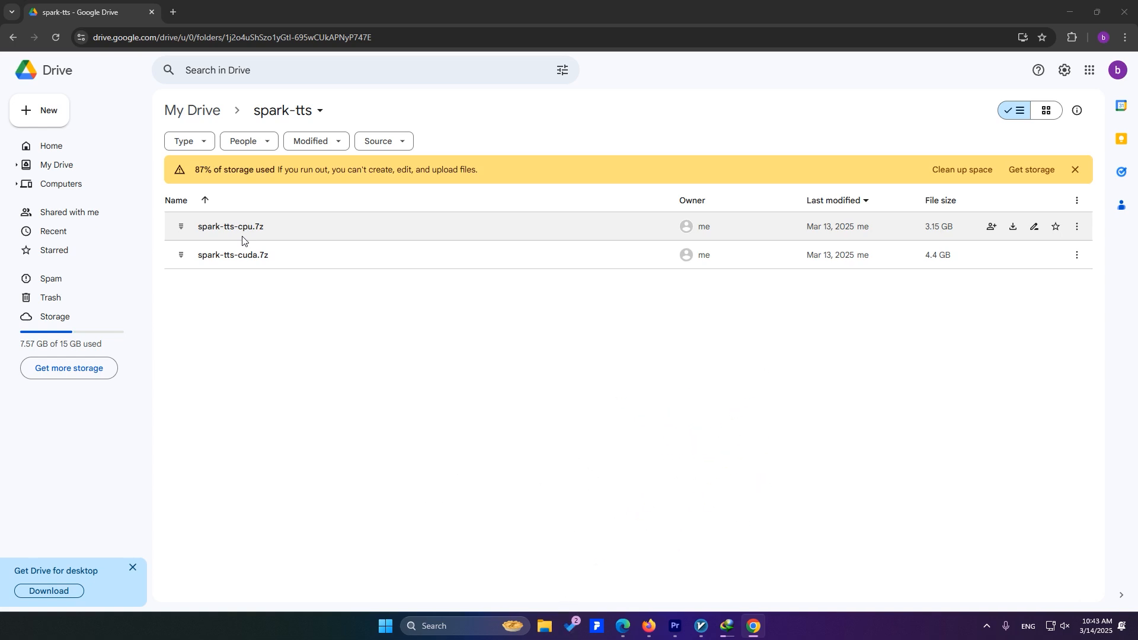
{"action": "mouse_move", "coordinate": [232, 255]}
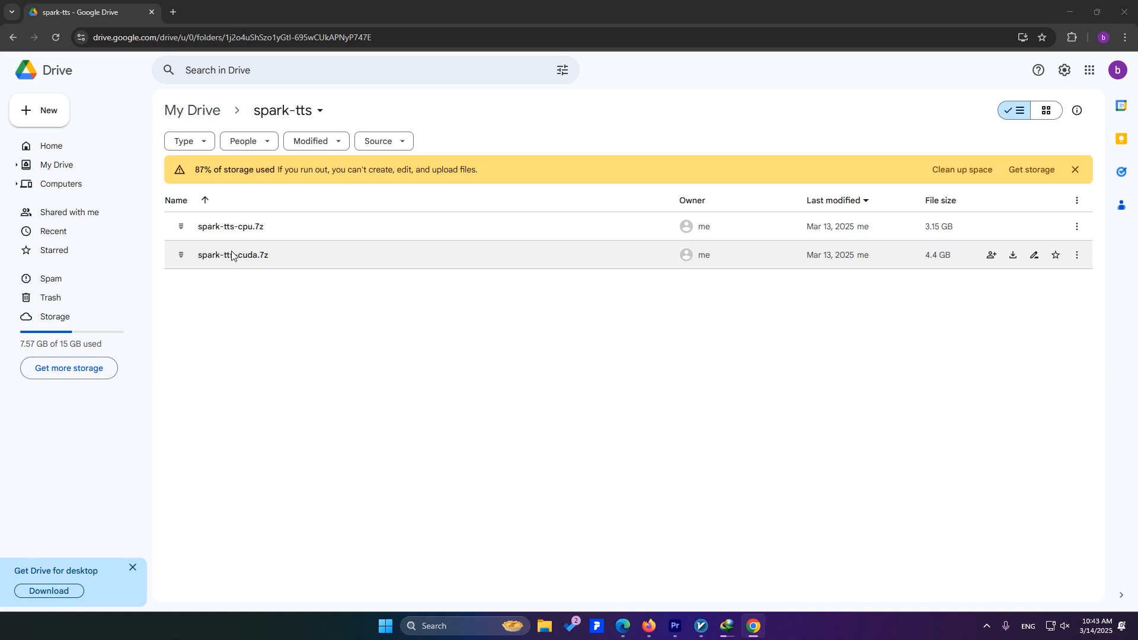
{"action": "mouse_move", "coordinate": [243, 263]}
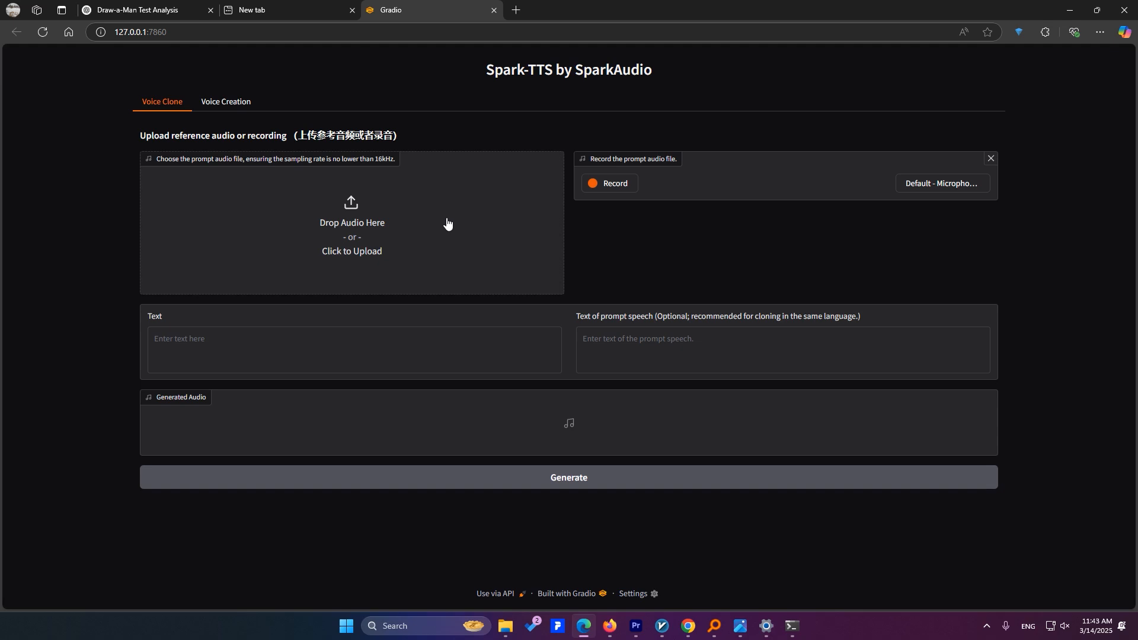
{"action": "mouse_move", "coordinate": [449, 240]}
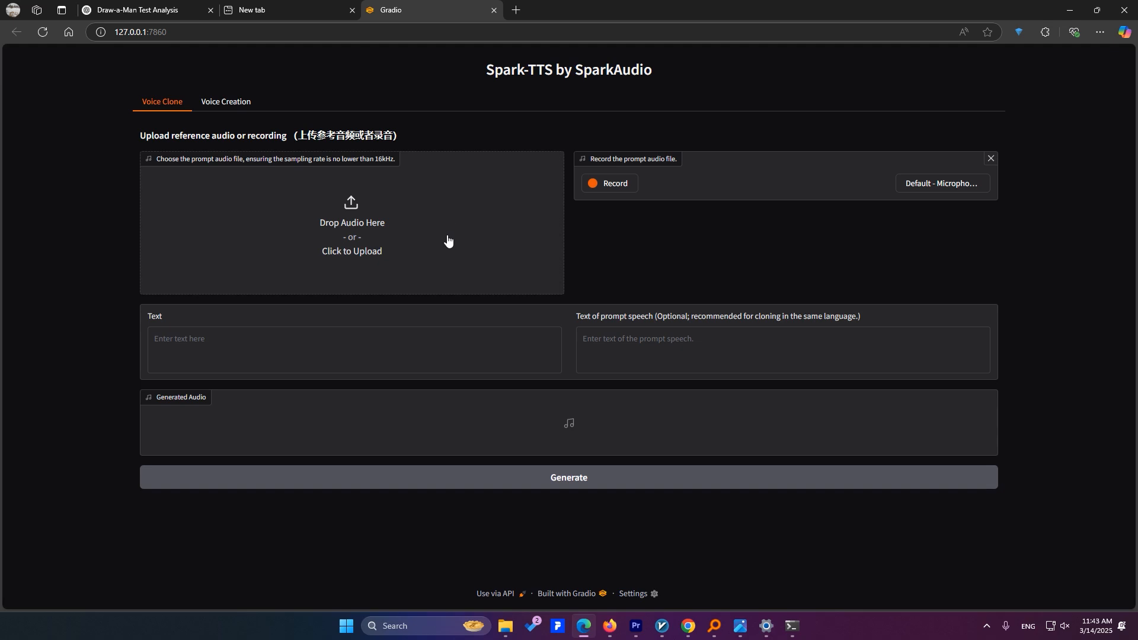
{"action": "mouse_move", "coordinate": [206, 117]}
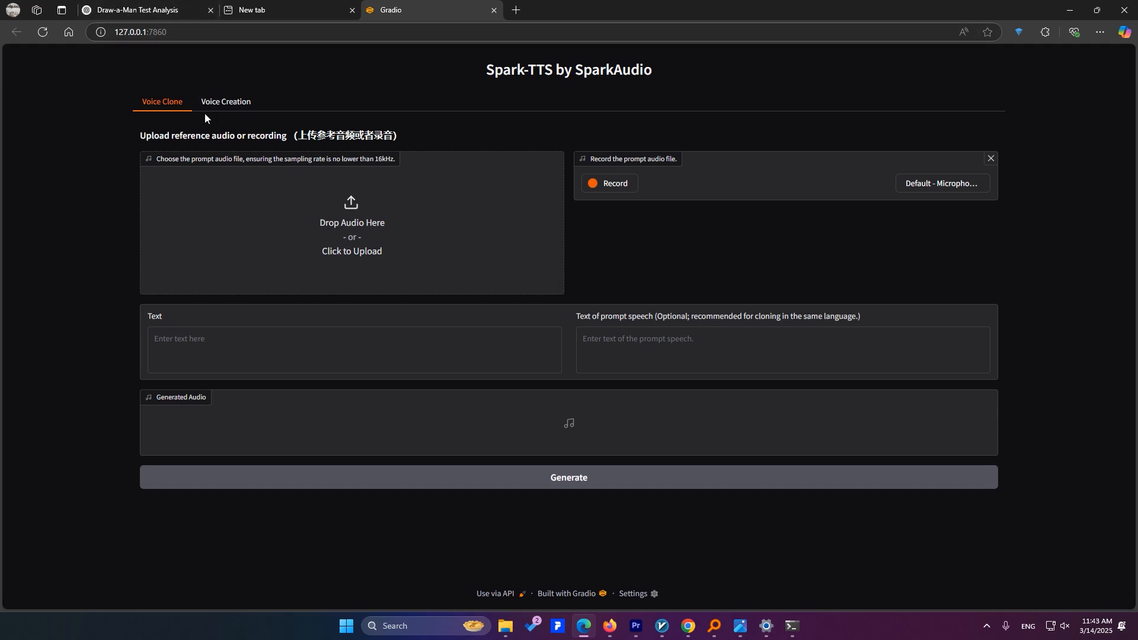
{"action": "mouse_move", "coordinate": [225, 102]}
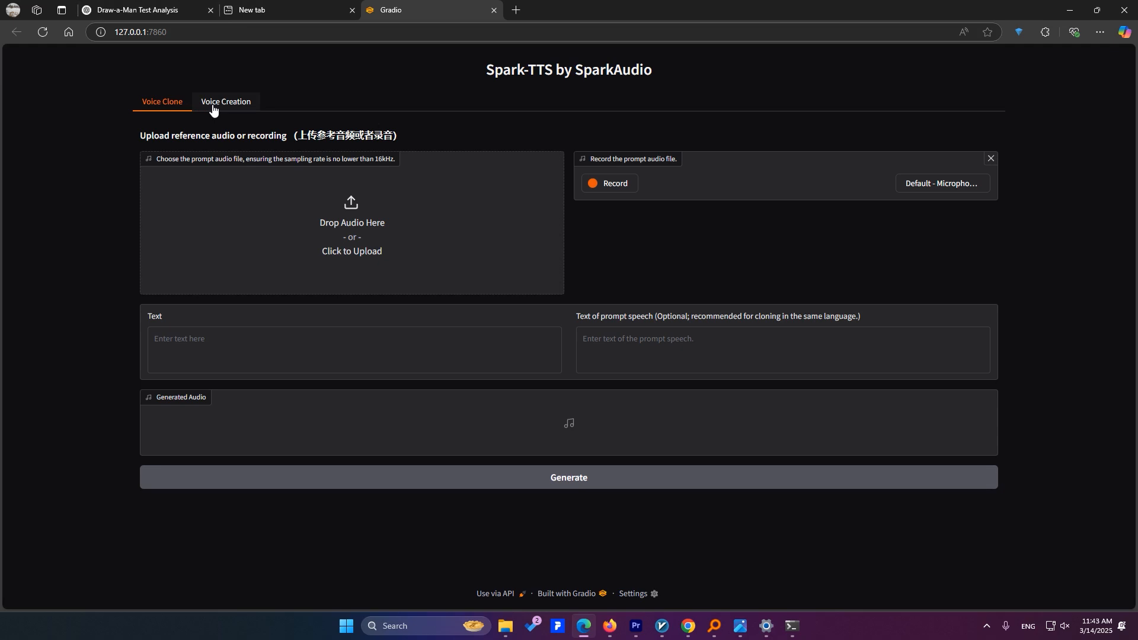
{"action": "mouse_move", "coordinate": [131, 91]}
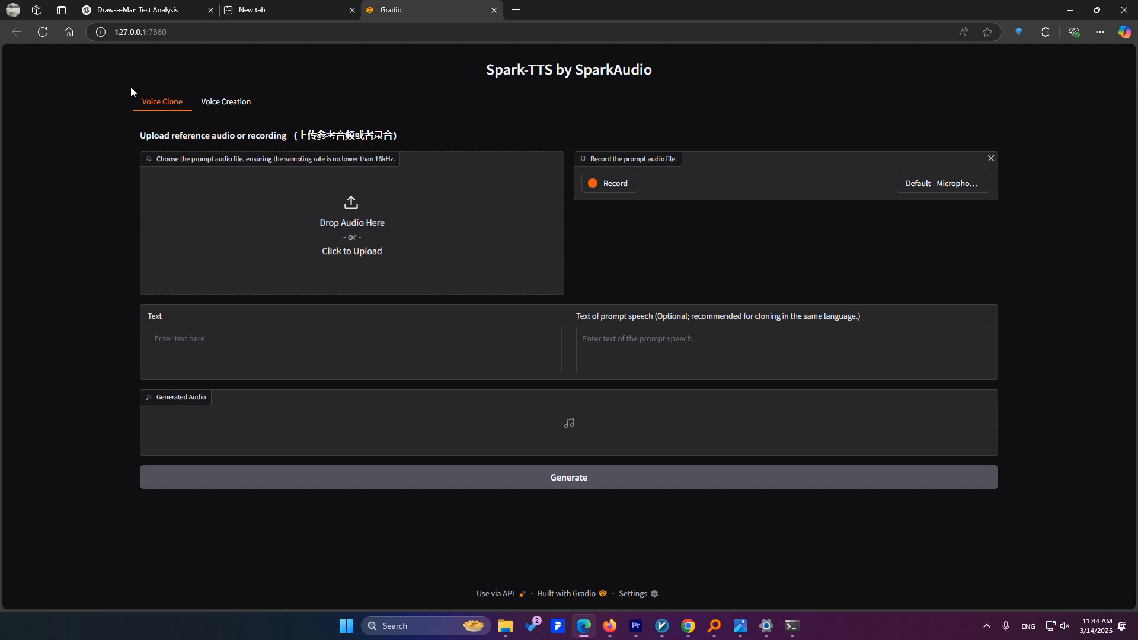
- Switch to the Voice Creation page with its gender, pitch, speed and text settings
{"action": "left_click", "coordinate": [226, 102]}
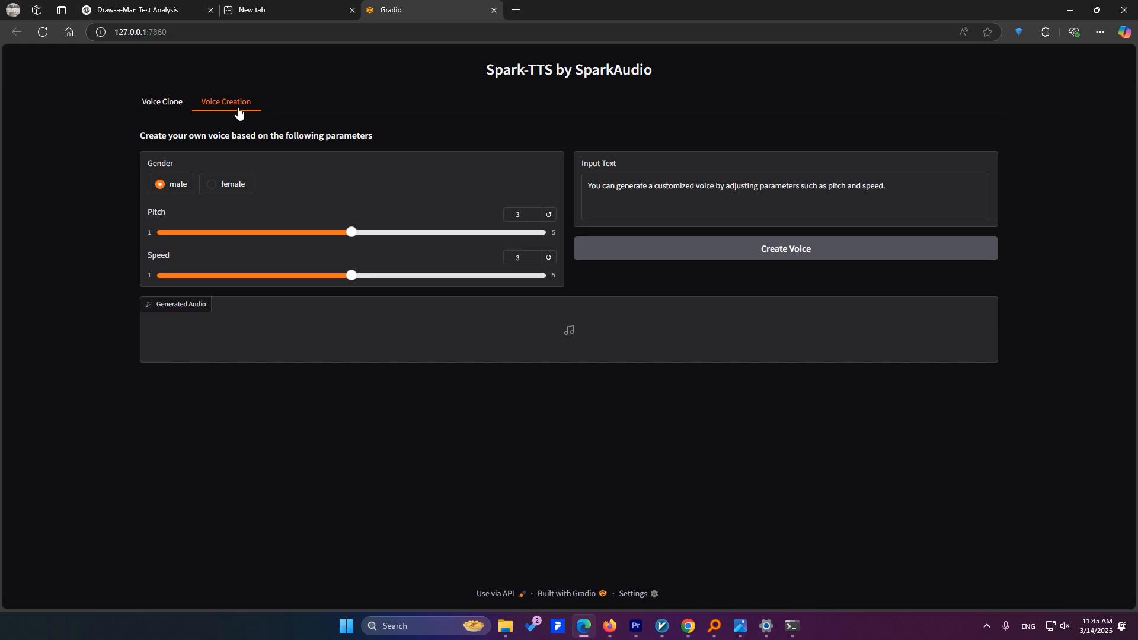
{"action": "mouse_move", "coordinate": [218, 192]}
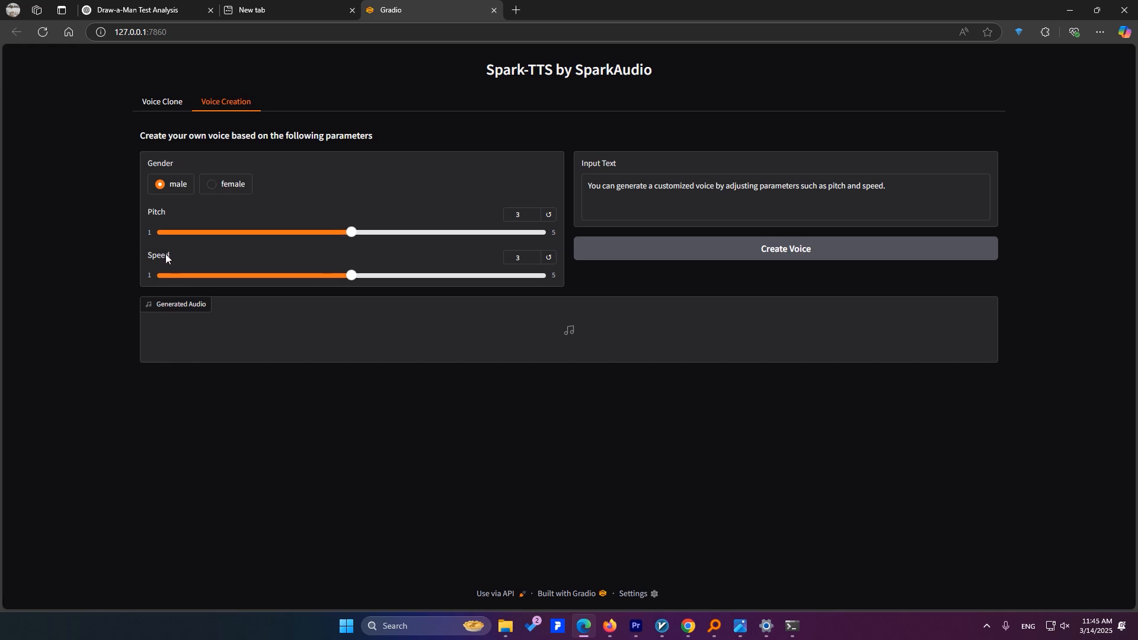
{"action": "mouse_move", "coordinate": [1070, 11]}
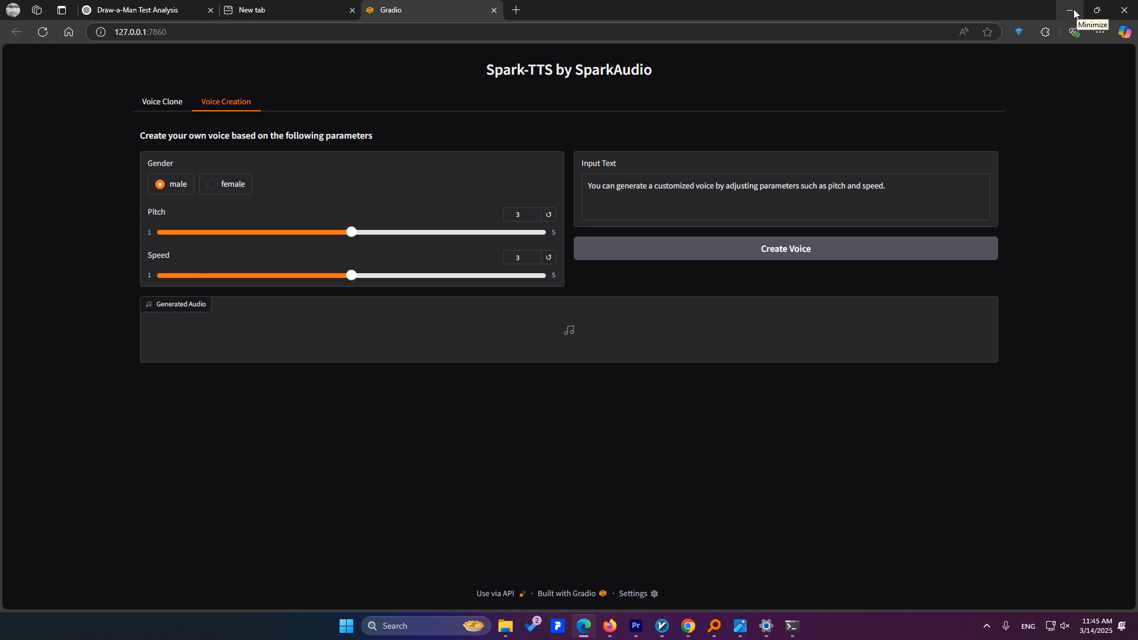
{"action": "mouse_move", "coordinate": [1075, 13]}
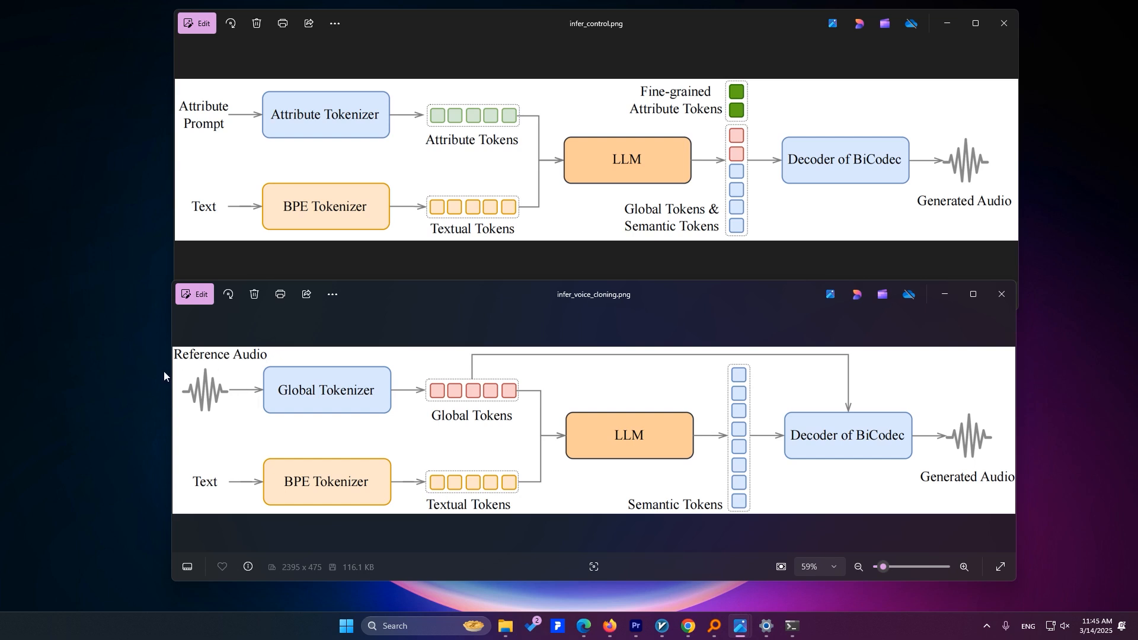
{"action": "mouse_move", "coordinate": [229, 370]}
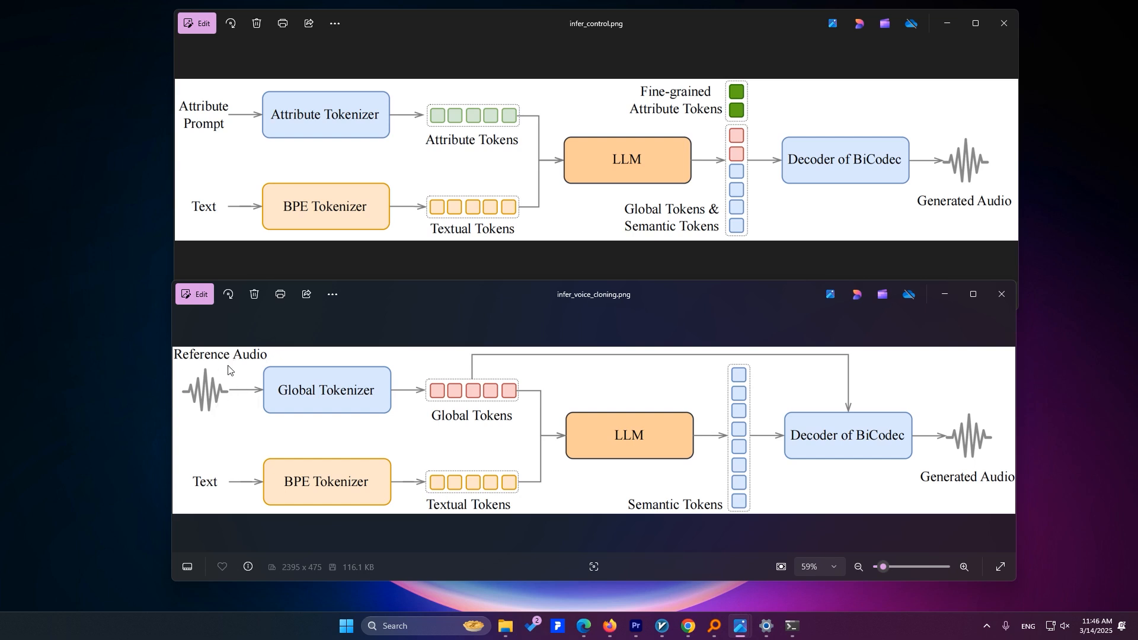
{"action": "mouse_move", "coordinate": [226, 358]}
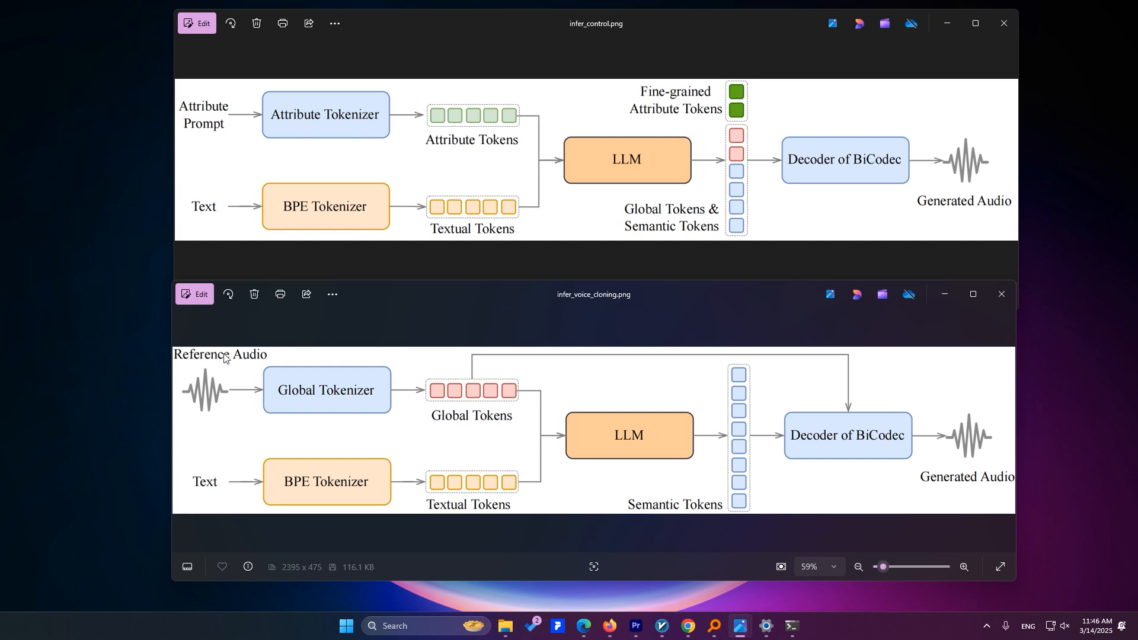
{"action": "mouse_move", "coordinate": [471, 404]}
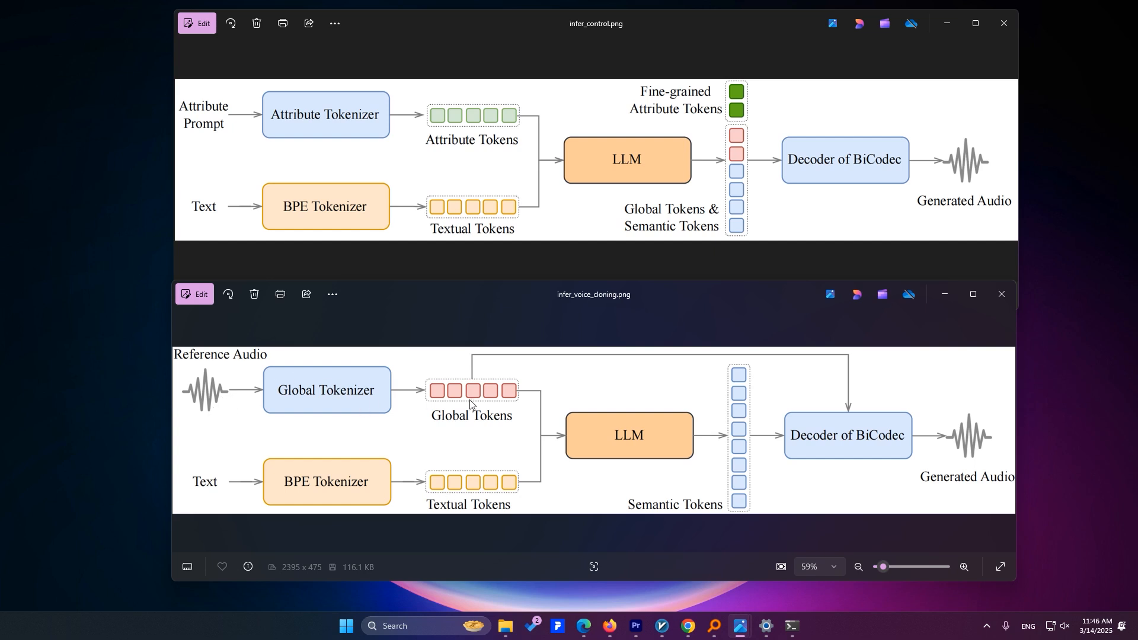
{"action": "mouse_move", "coordinate": [438, 394]}
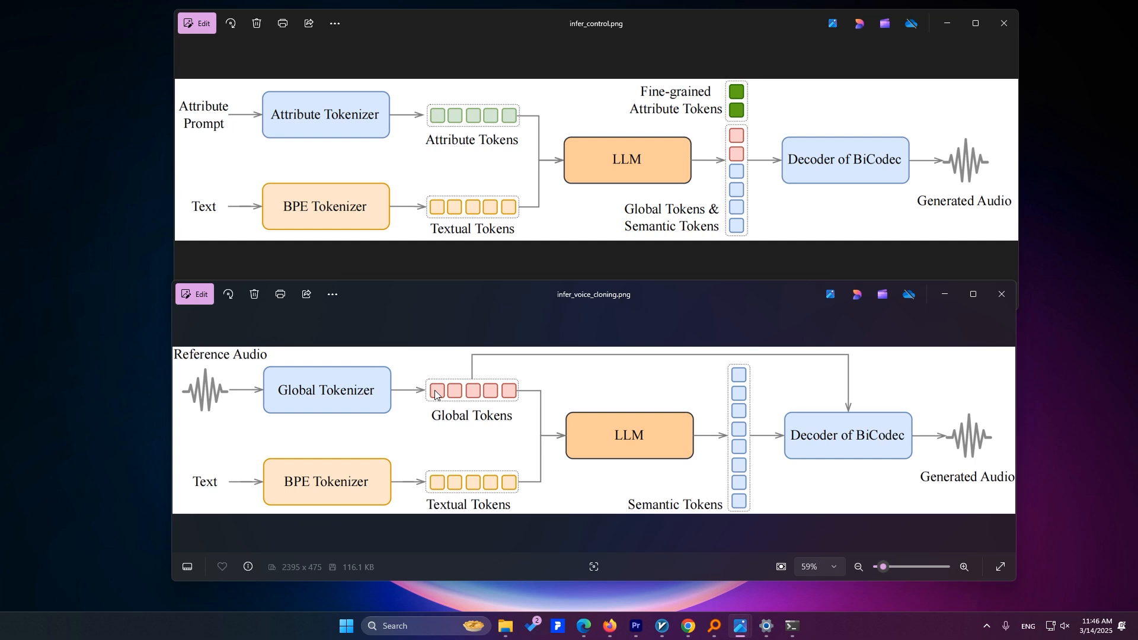
{"action": "mouse_move", "coordinate": [479, 397]}
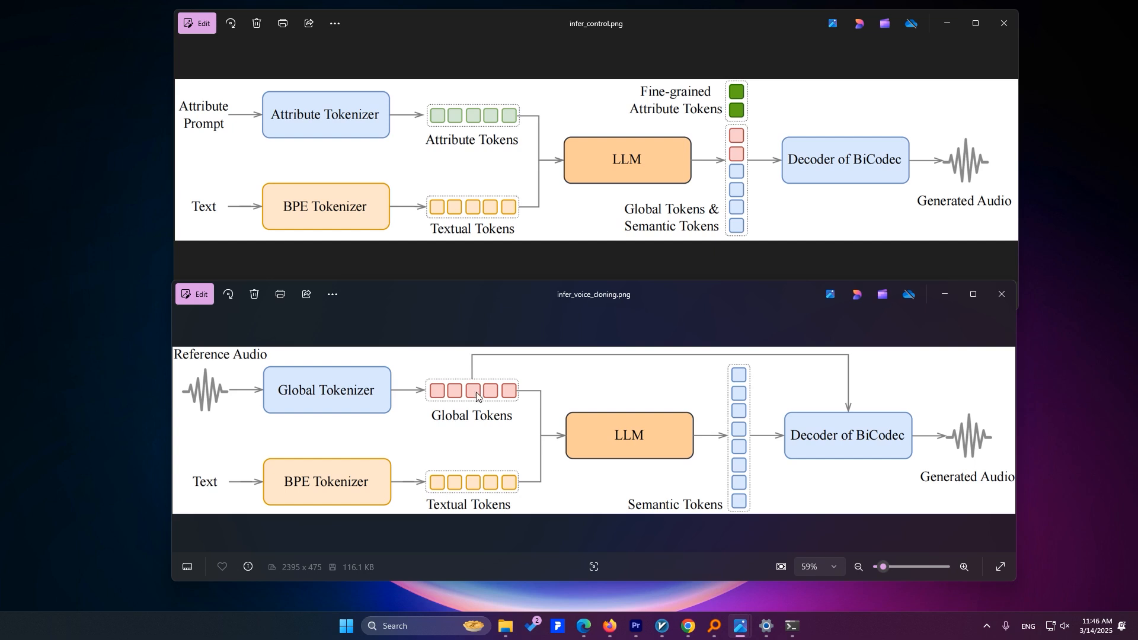
{"action": "mouse_move", "coordinate": [313, 495]}
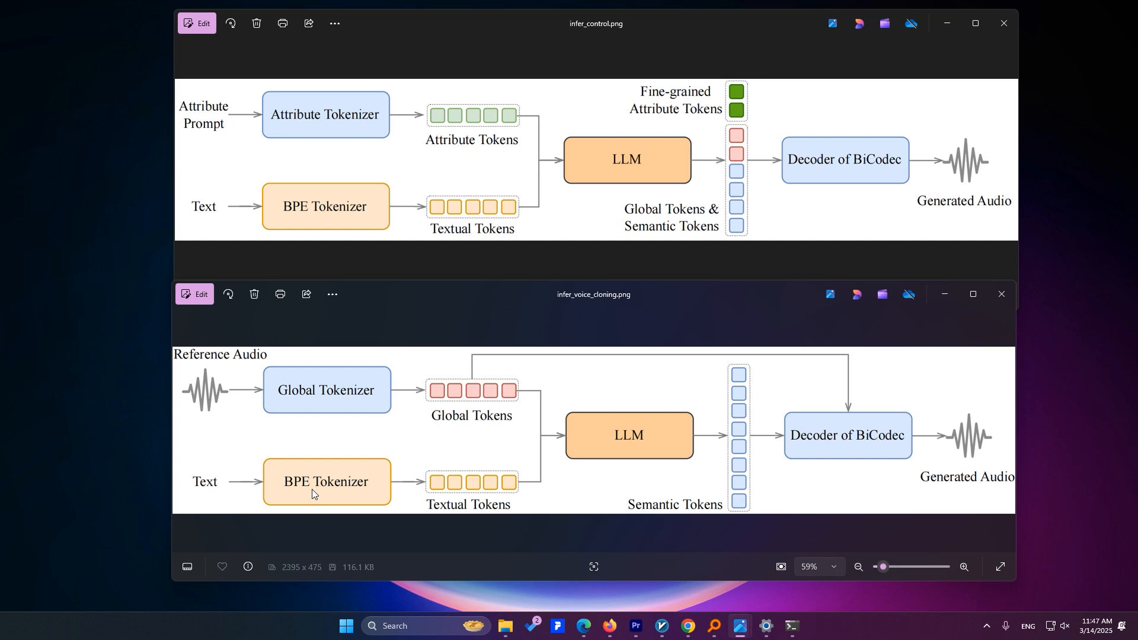
{"action": "mouse_move", "coordinate": [322, 512]}
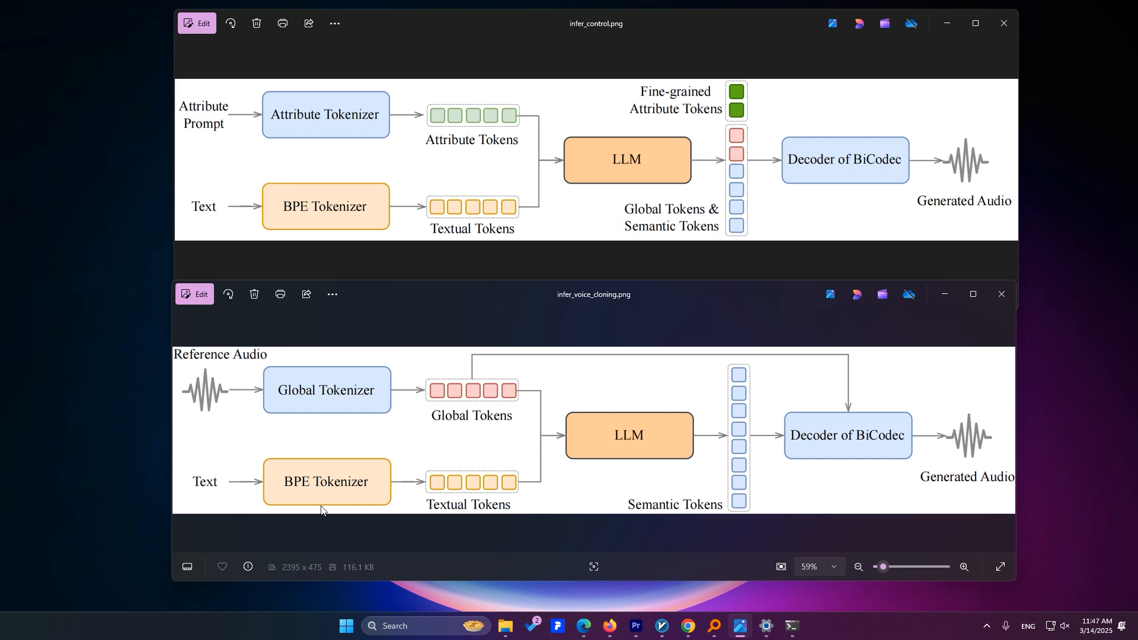
{"action": "mouse_move", "coordinate": [437, 519]}
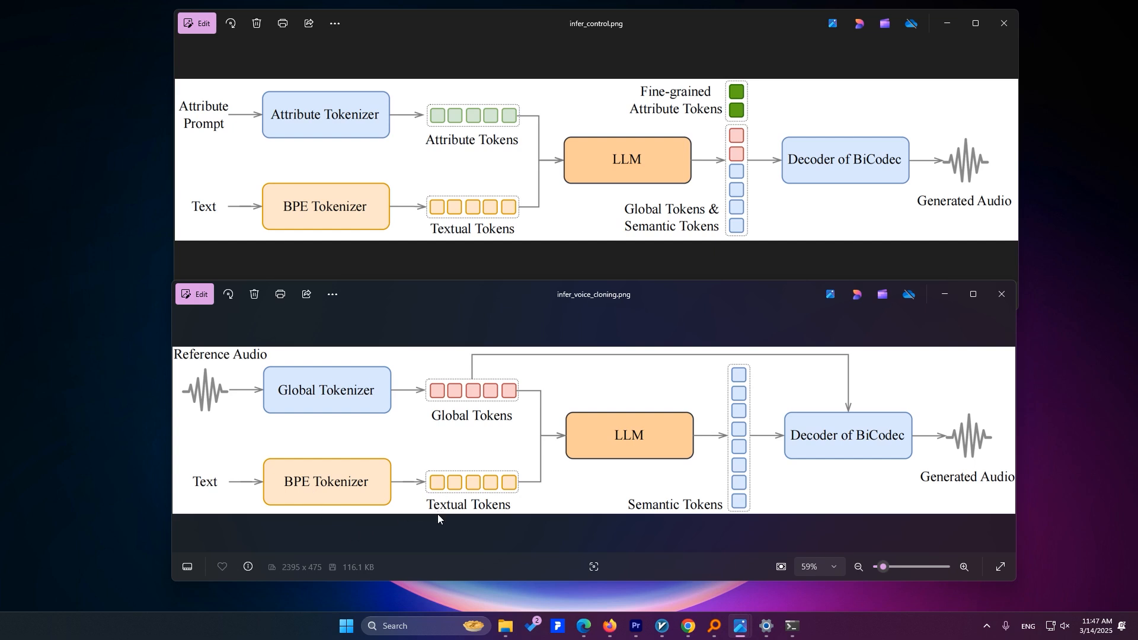
{"action": "mouse_move", "coordinate": [478, 420]}
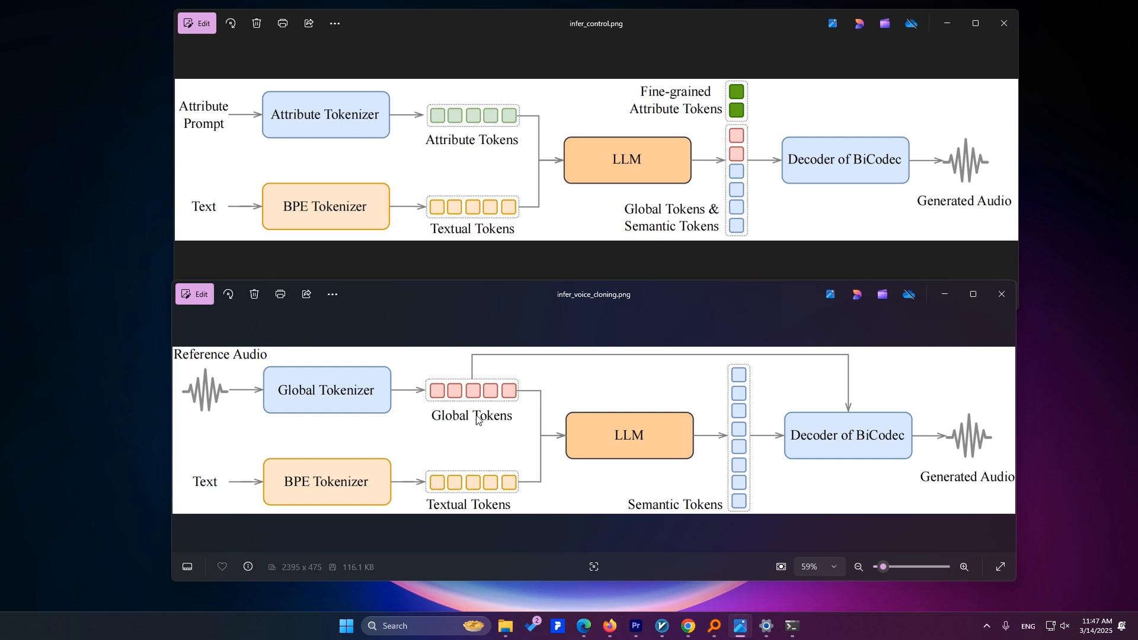
{"action": "mouse_move", "coordinate": [665, 418]}
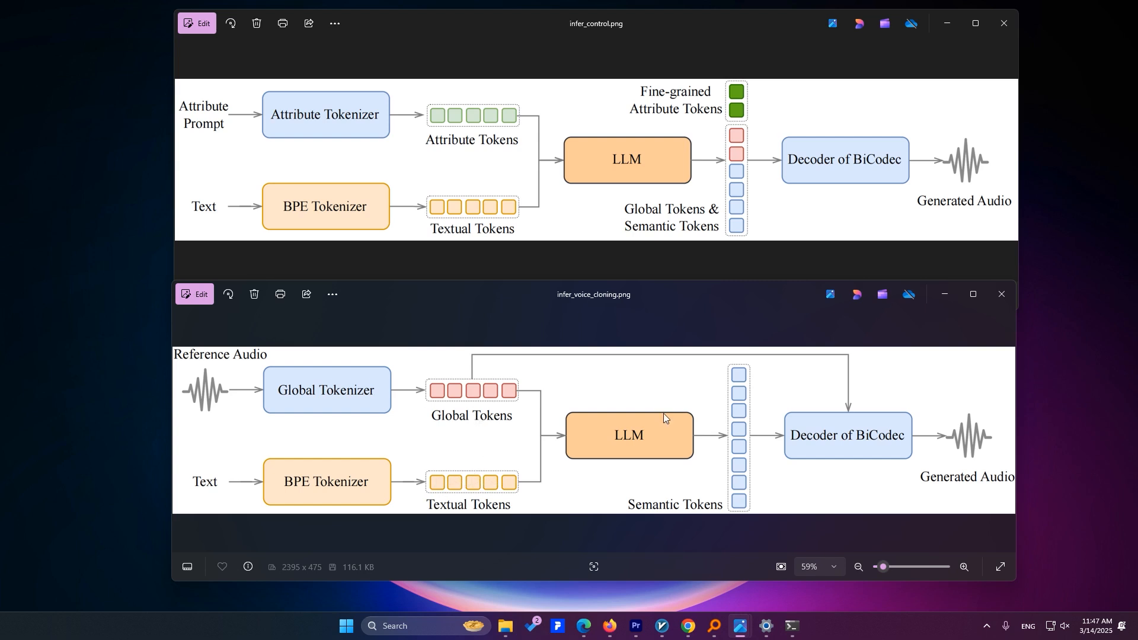
{"action": "mouse_move", "coordinate": [680, 428]}
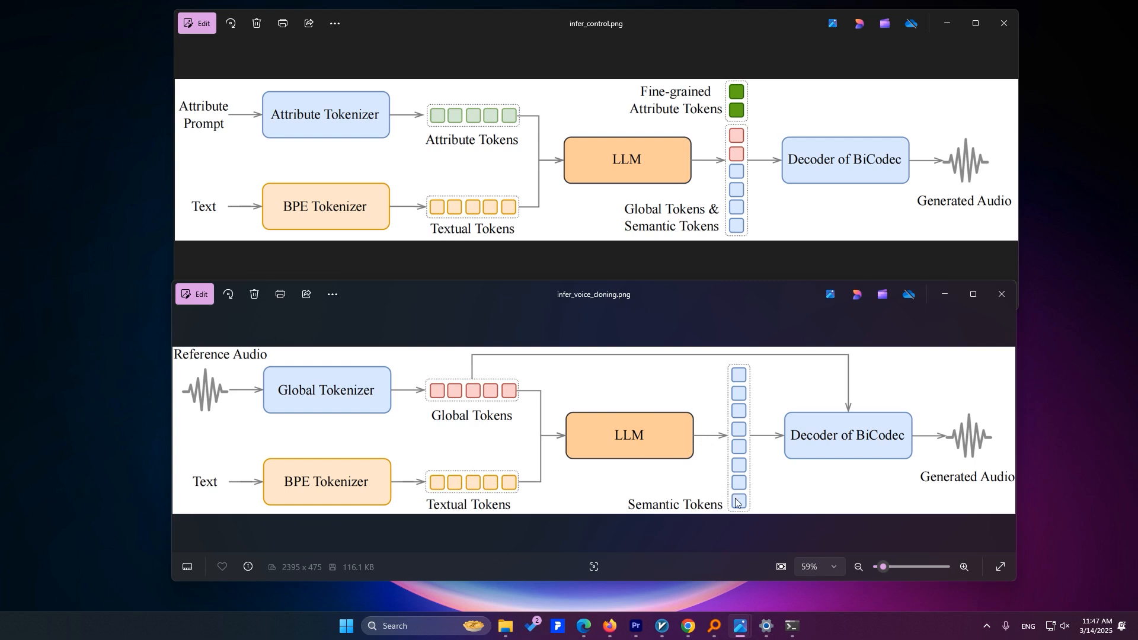
{"action": "mouse_move", "coordinate": [834, 449]}
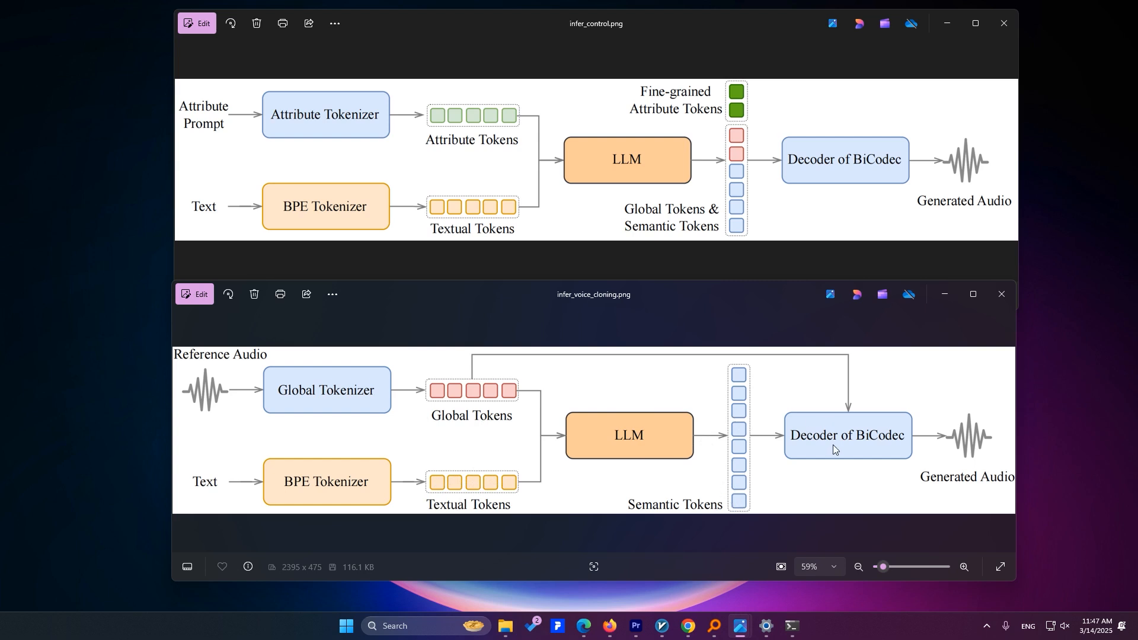
{"action": "mouse_move", "coordinate": [359, 121]}
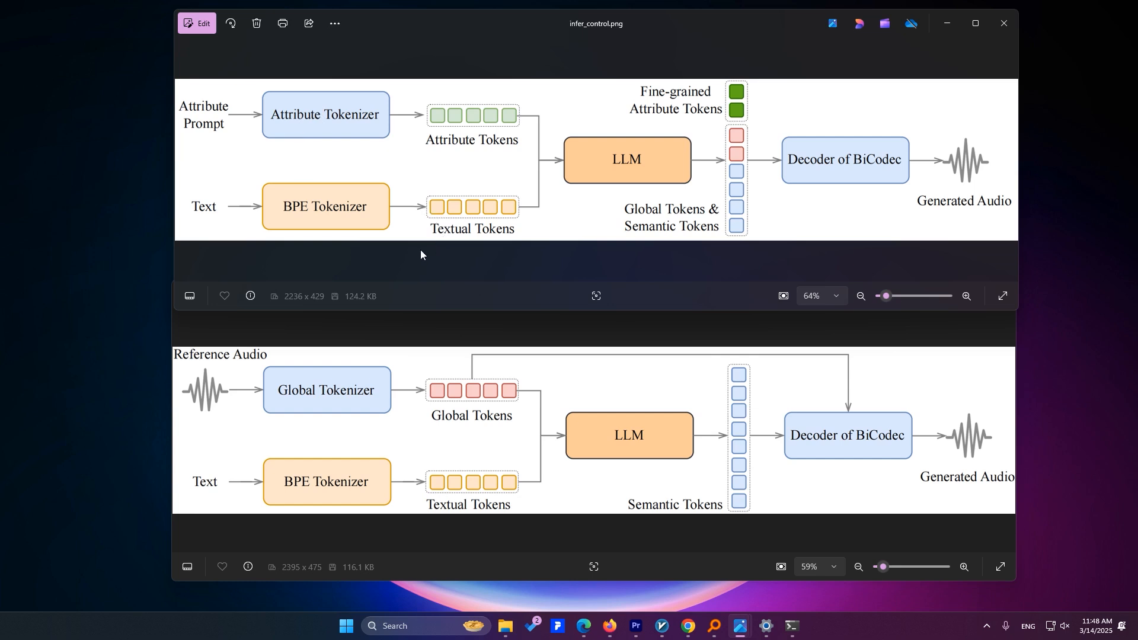
{"action": "mouse_move", "coordinate": [448, 129]}
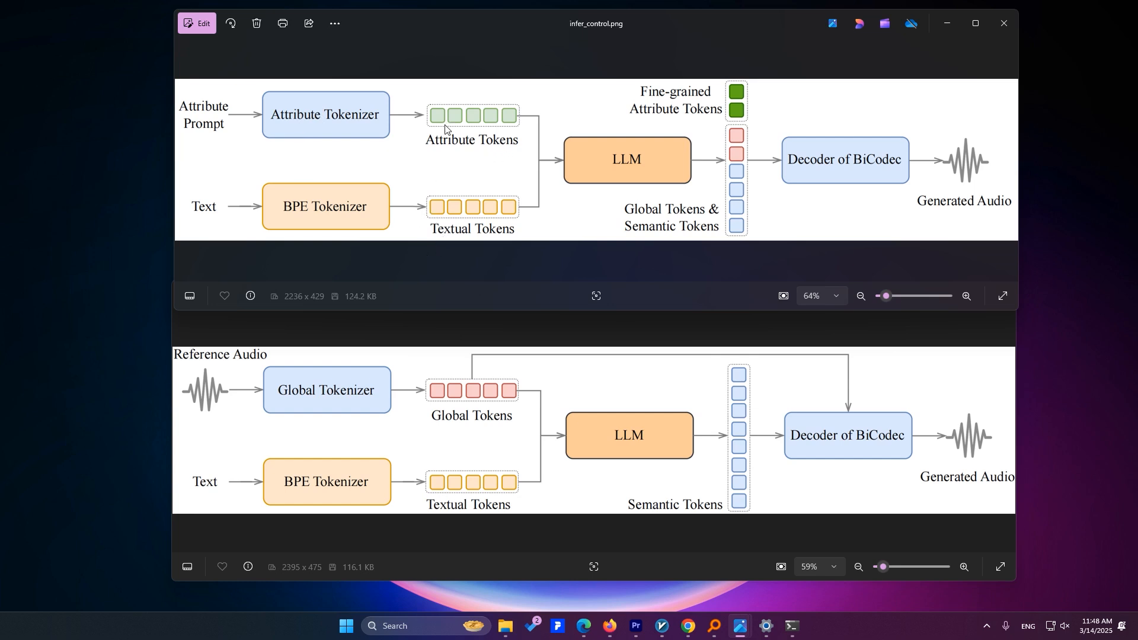
{"action": "mouse_move", "coordinate": [565, 171]}
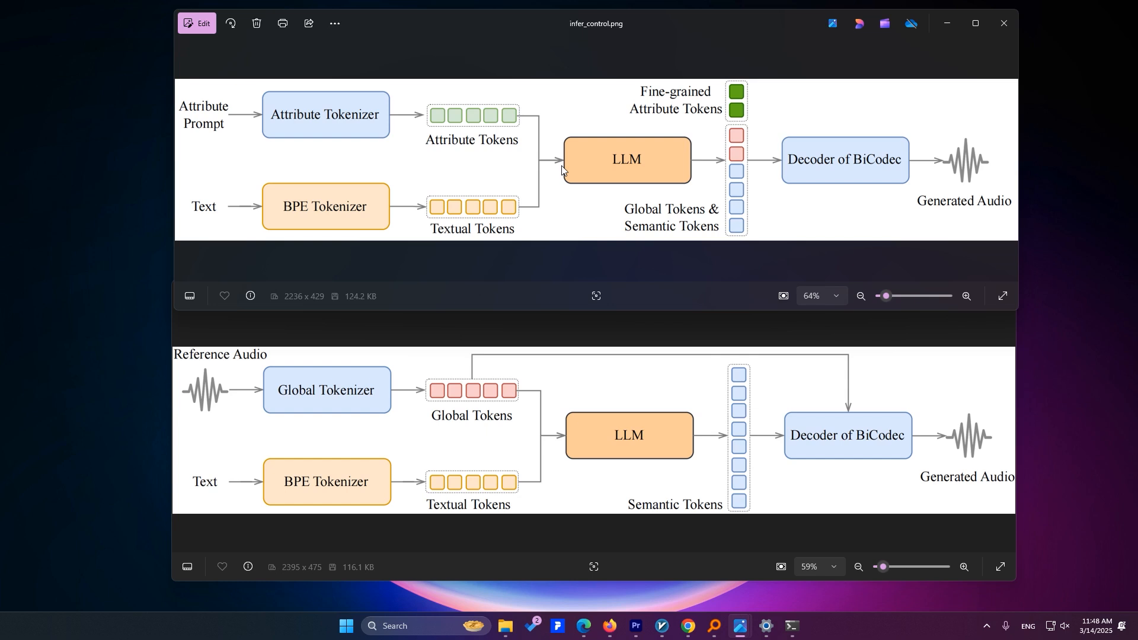
{"action": "mouse_move", "coordinate": [701, 242]}
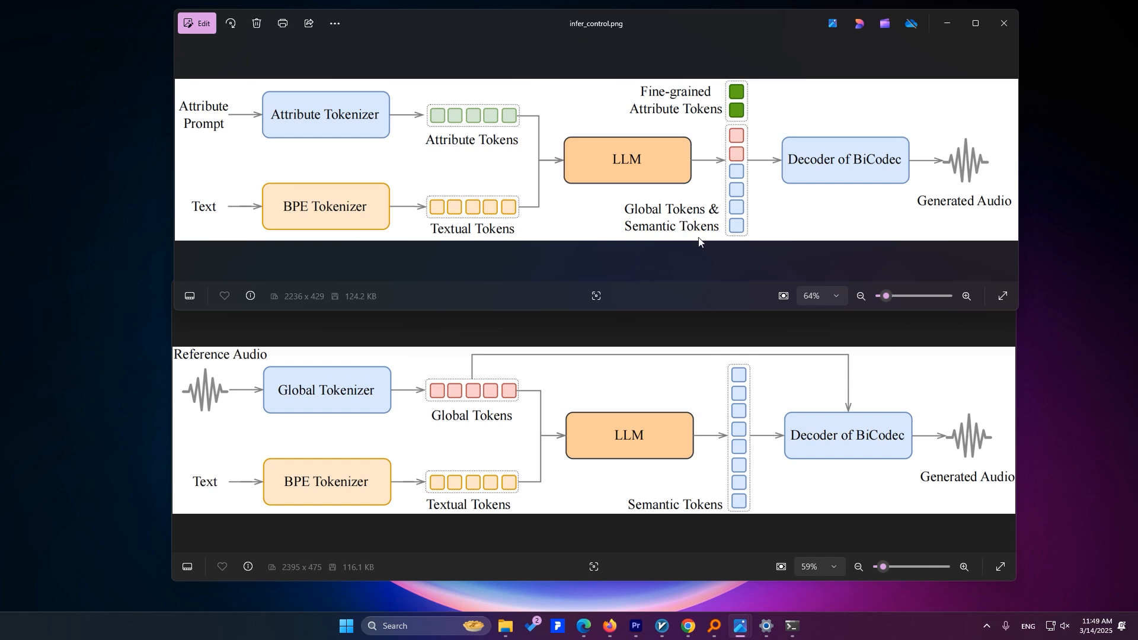
{"action": "mouse_move", "coordinate": [726, 240]}
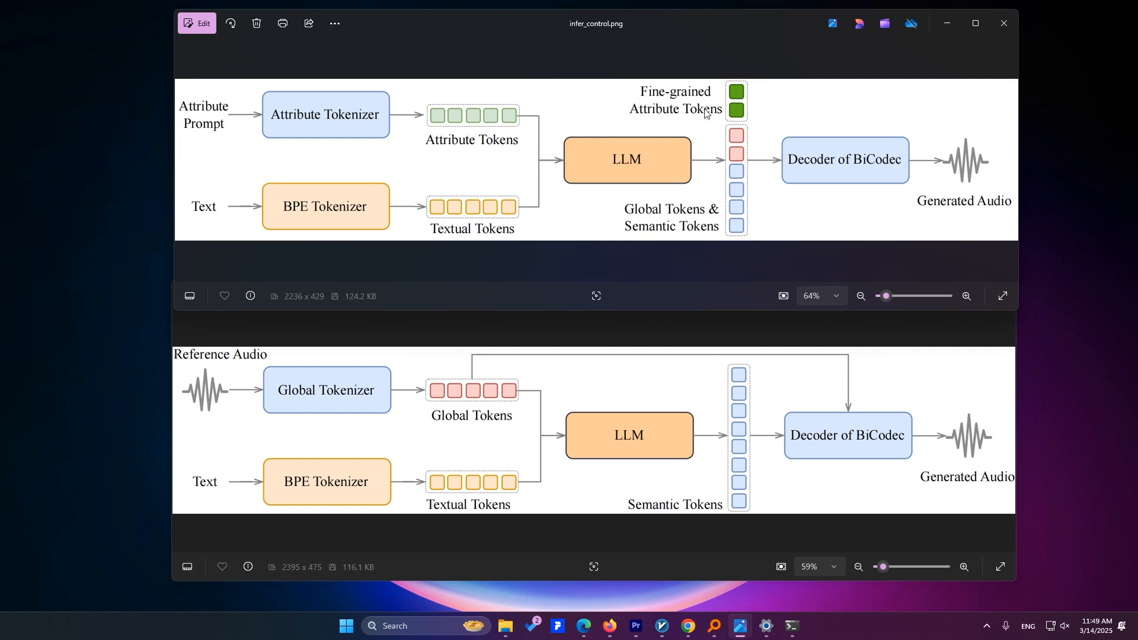
{"action": "mouse_move", "coordinate": [733, 118]}
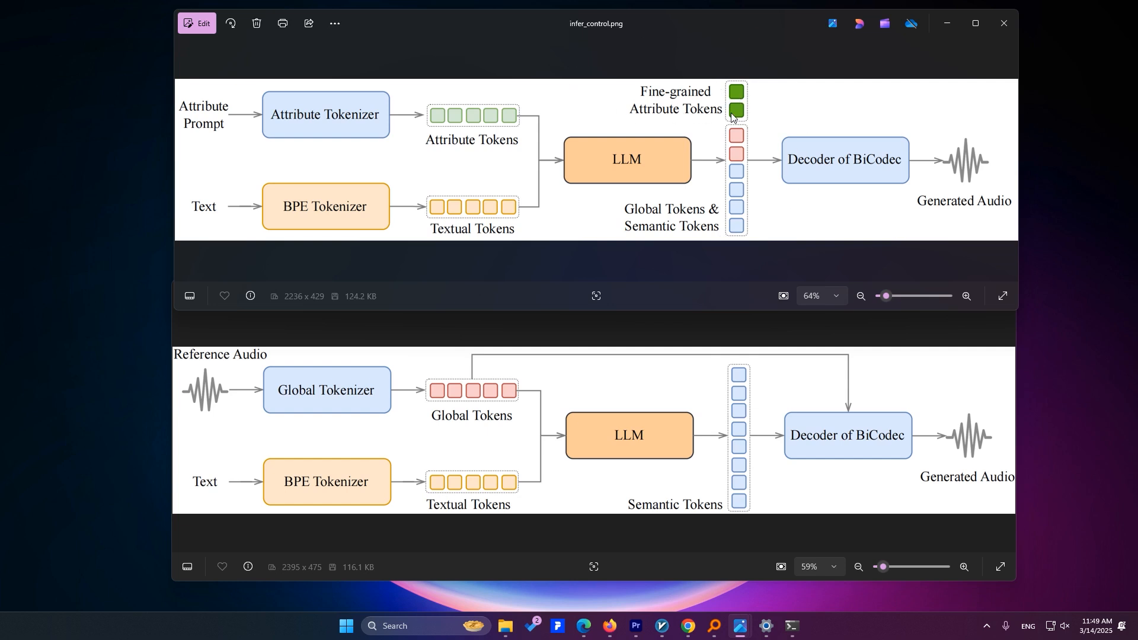
{"action": "mouse_move", "coordinate": [735, 206]}
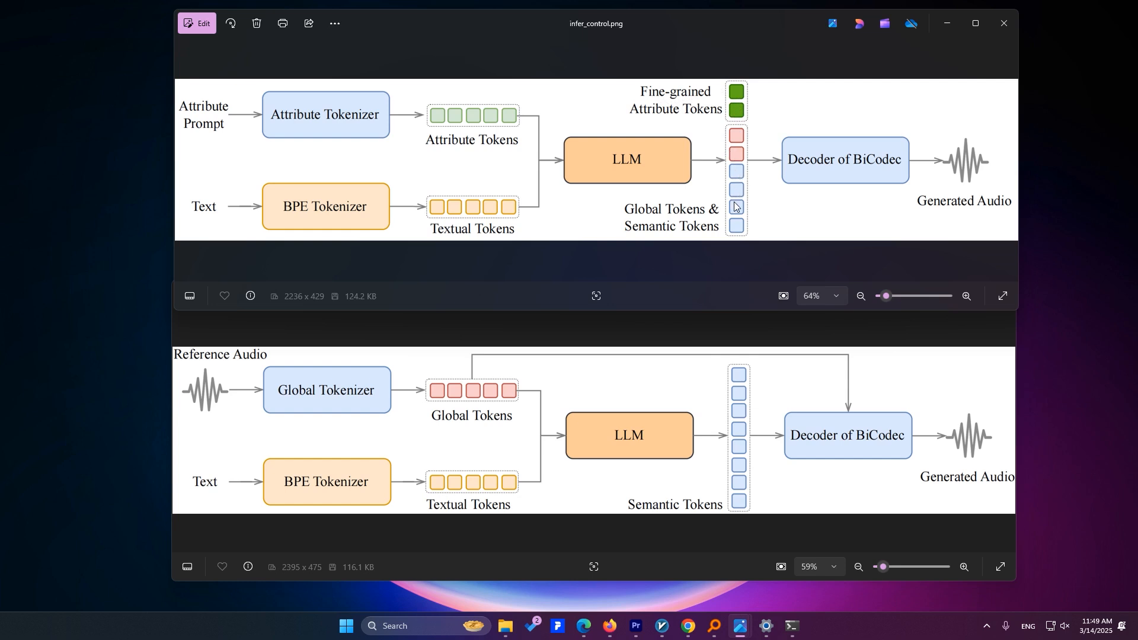
{"action": "mouse_move", "coordinate": [788, 192]}
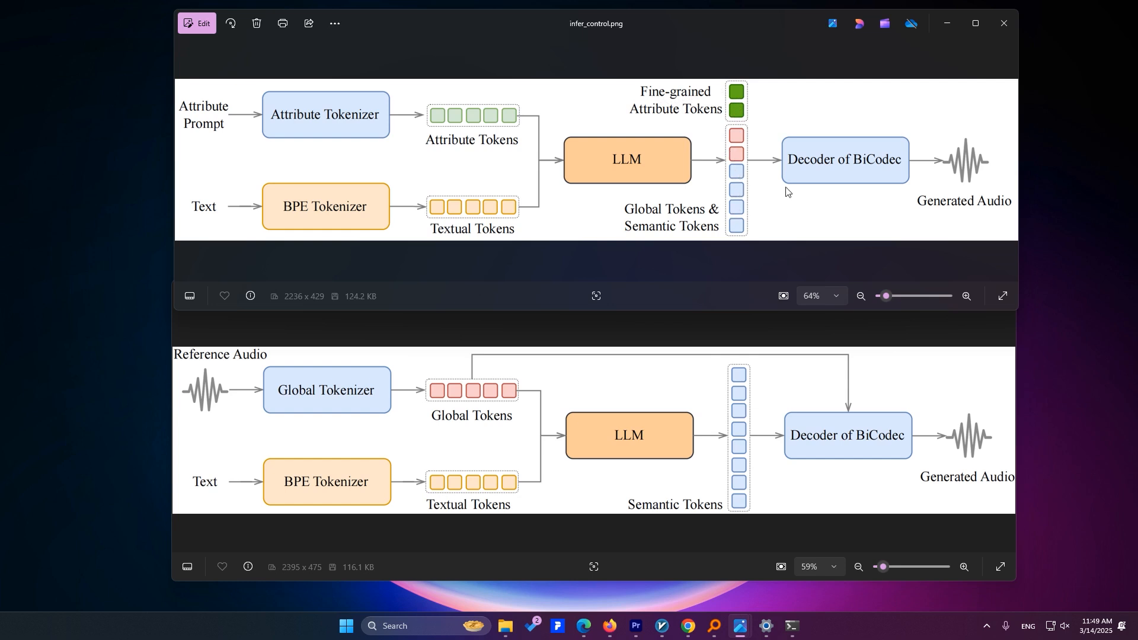
{"action": "mouse_move", "coordinate": [869, 184]}
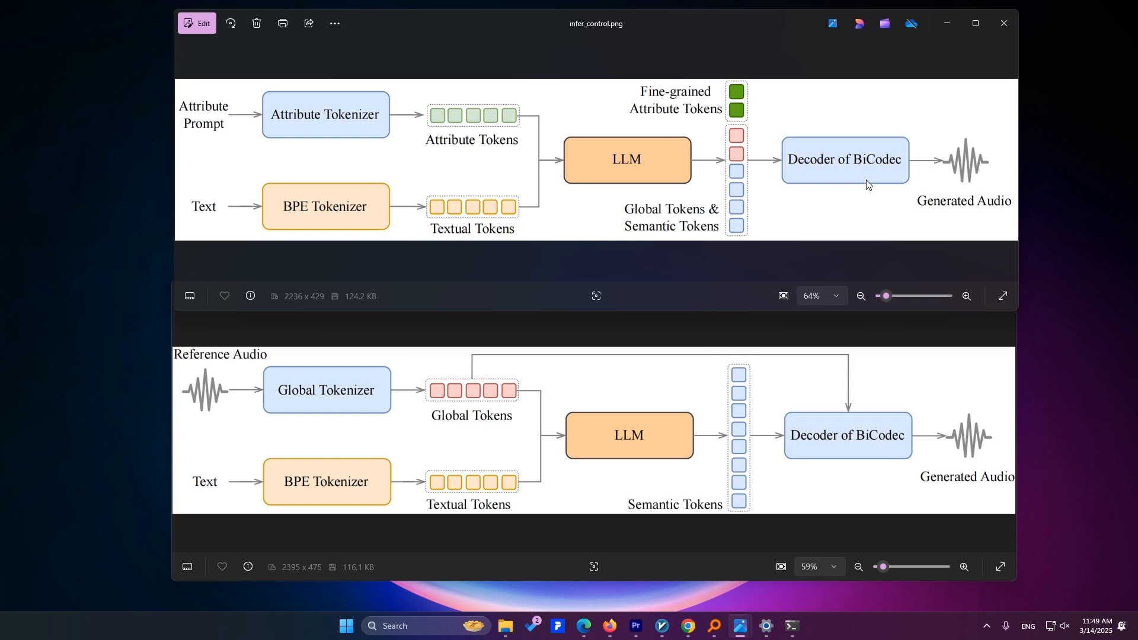
{"action": "mouse_move", "coordinate": [902, 231]}
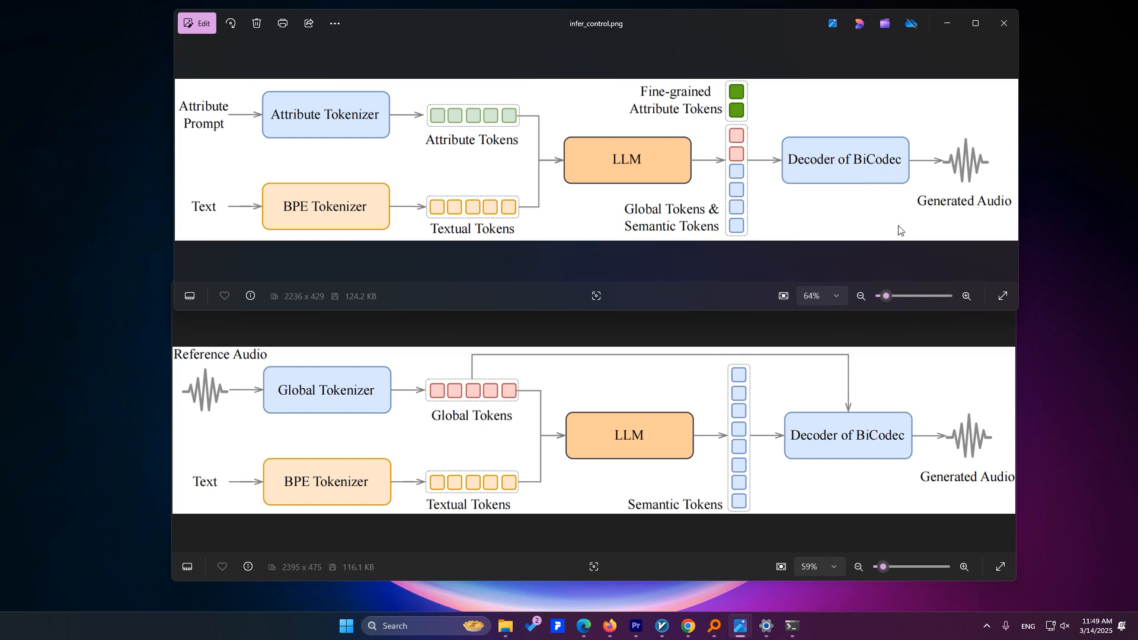
{"action": "mouse_move", "coordinate": [870, 185]}
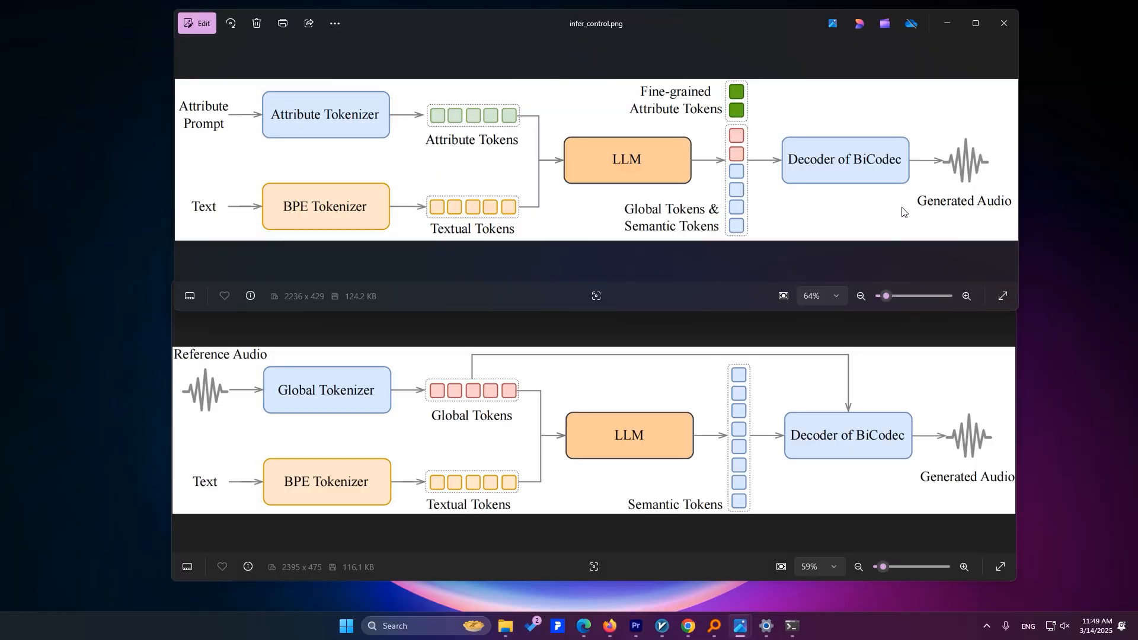
{"action": "mouse_move", "coordinate": [901, 231]}
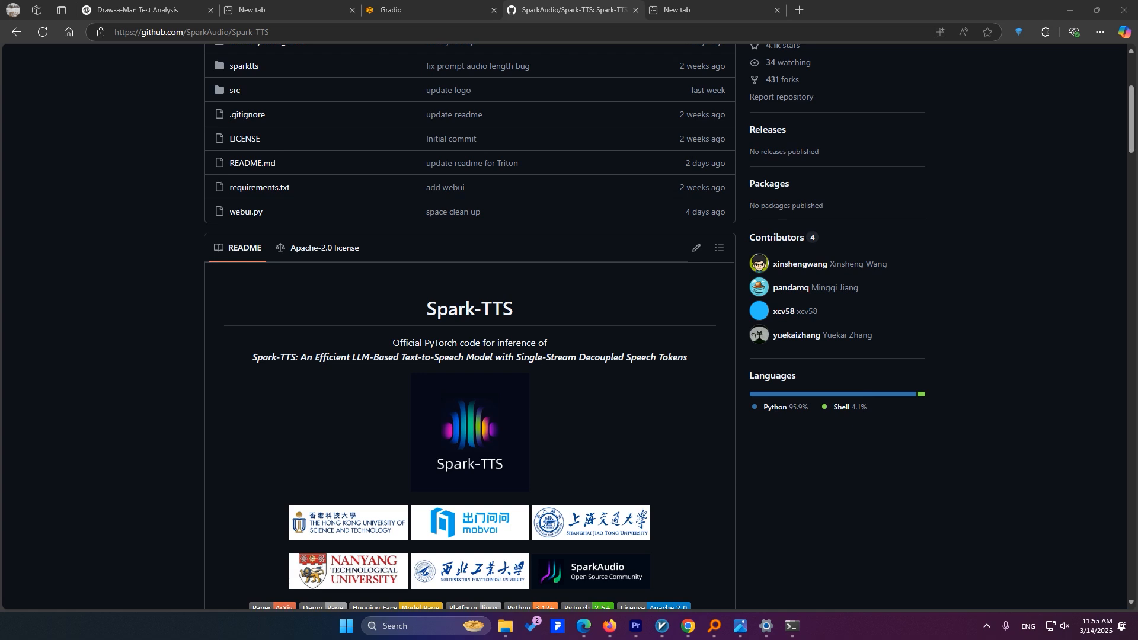
- Scroll through the Spark-TTS README overview, diagrams and usage notes, then return to the spark-tts-ai folder
{"action": "scroll", "scroll_direction": "up", "scroll_amount": 3}
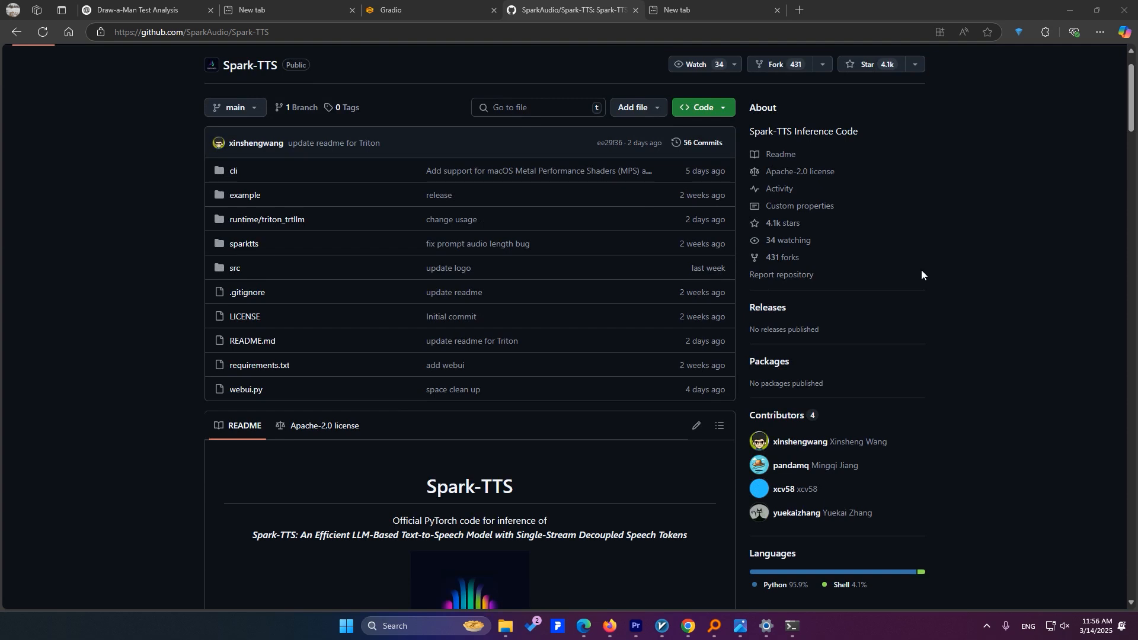
{"action": "mouse_move", "coordinate": [902, 179]}
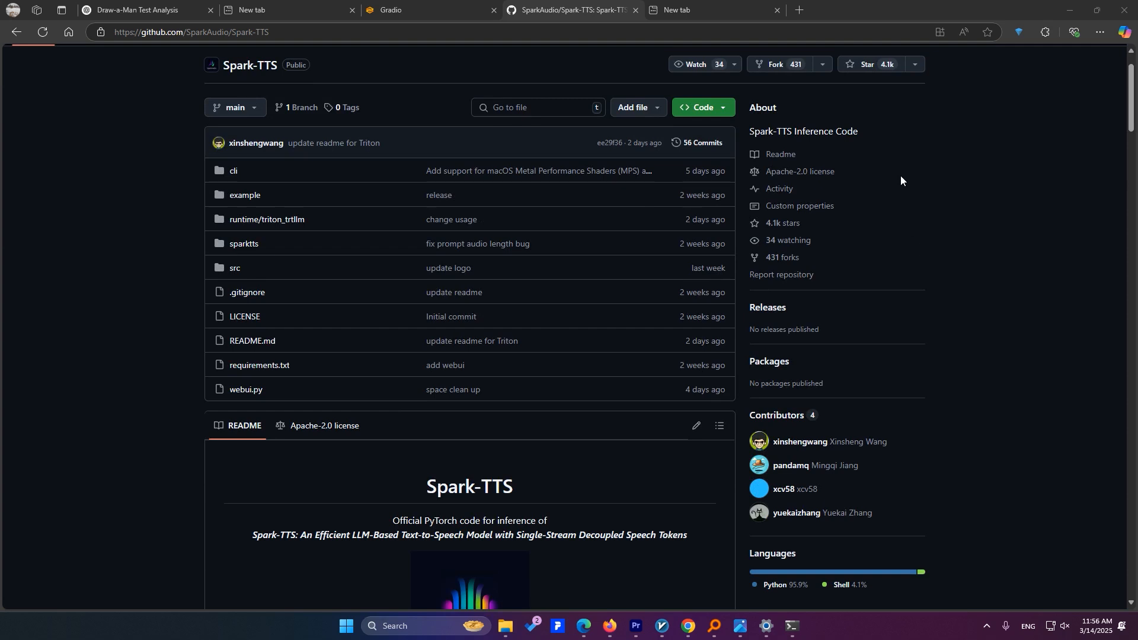
{"action": "scroll", "scroll_direction": "down", "scroll_amount": 3}
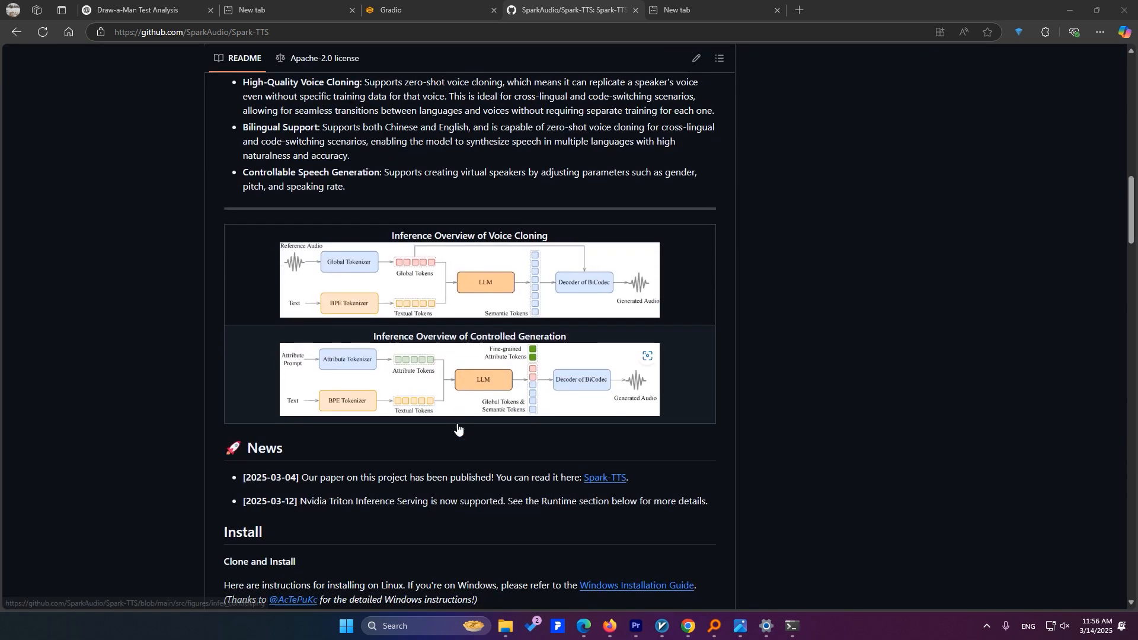
{"action": "scroll", "scroll_direction": "up", "scroll_amount": 3}
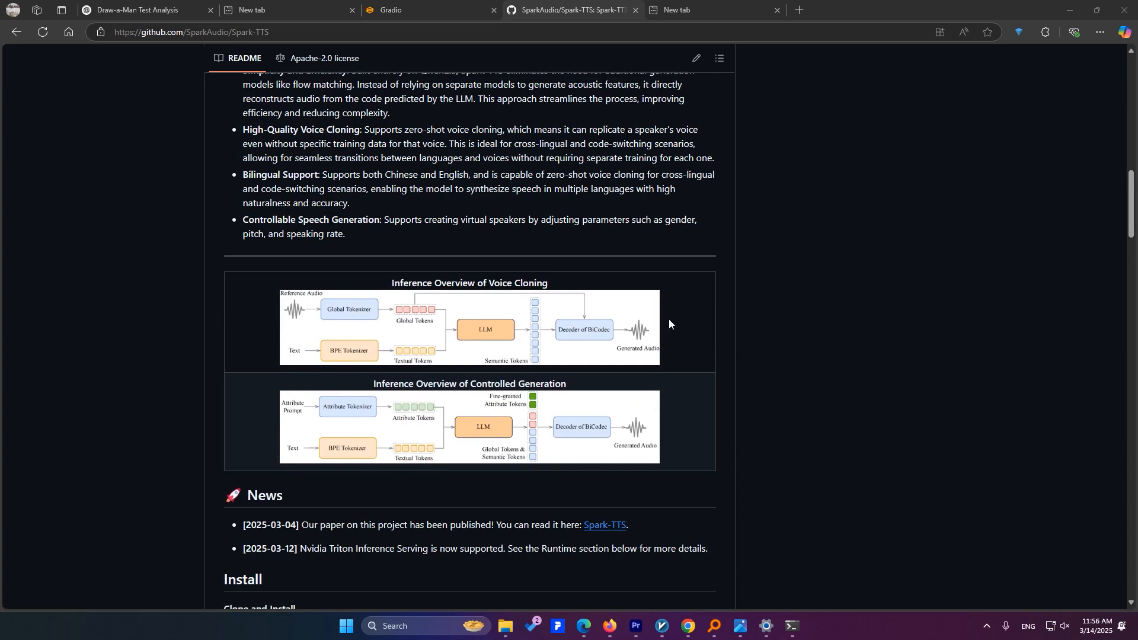
{"action": "mouse_move", "coordinate": [666, 382]}
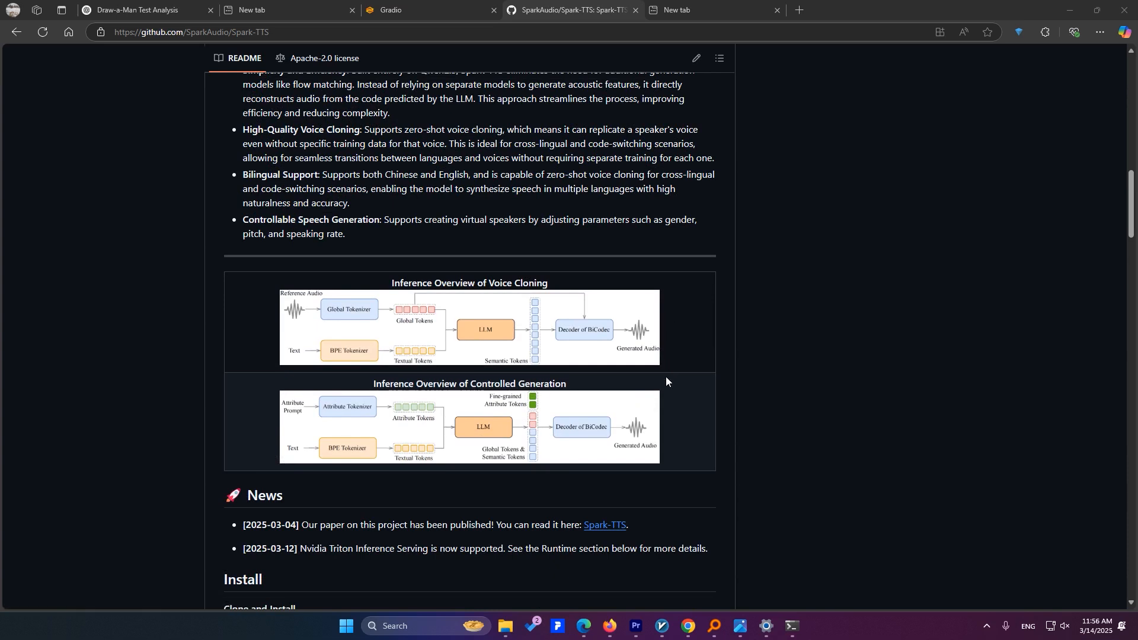
{"action": "mouse_move", "coordinate": [656, 378]}
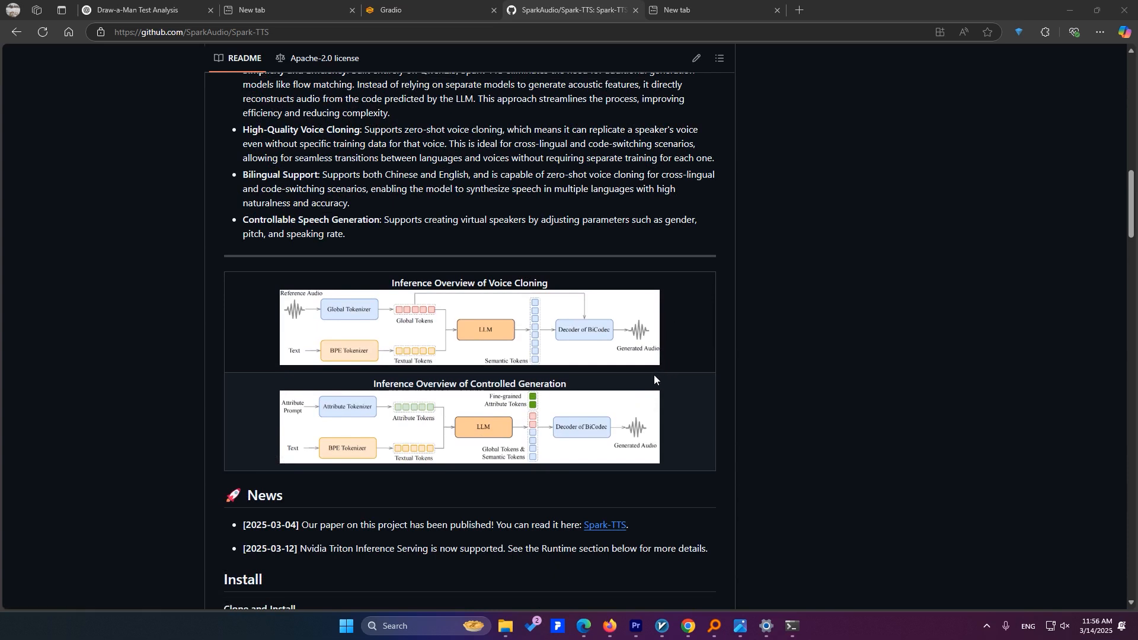
{"action": "mouse_move", "coordinate": [480, 516]}
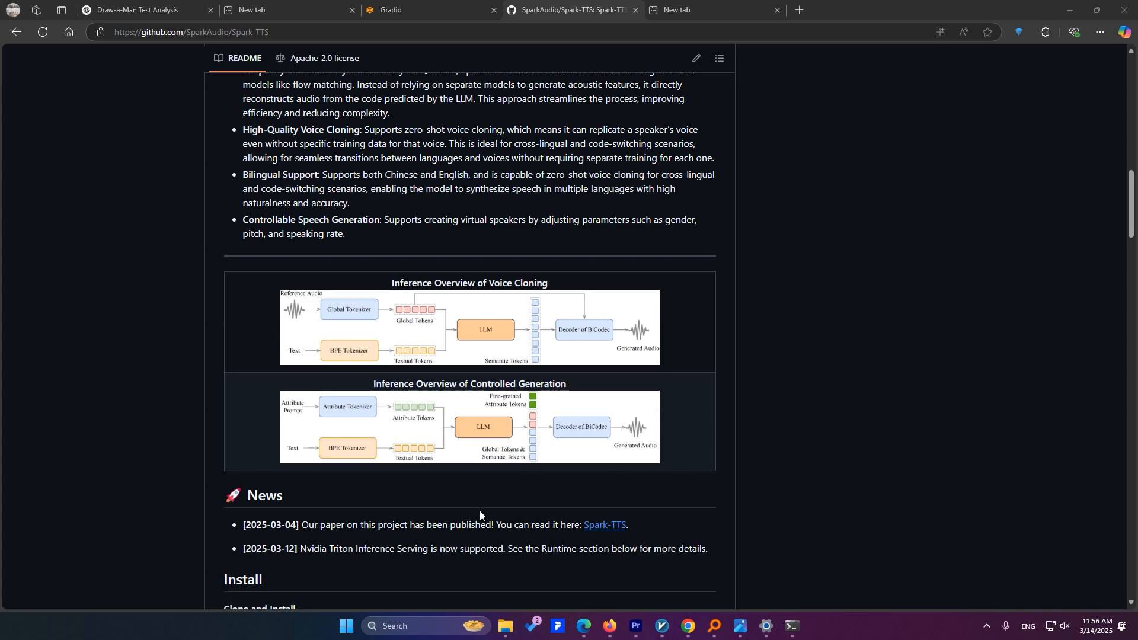
{"action": "scroll", "scroll_direction": "down", "scroll_amount": 3}
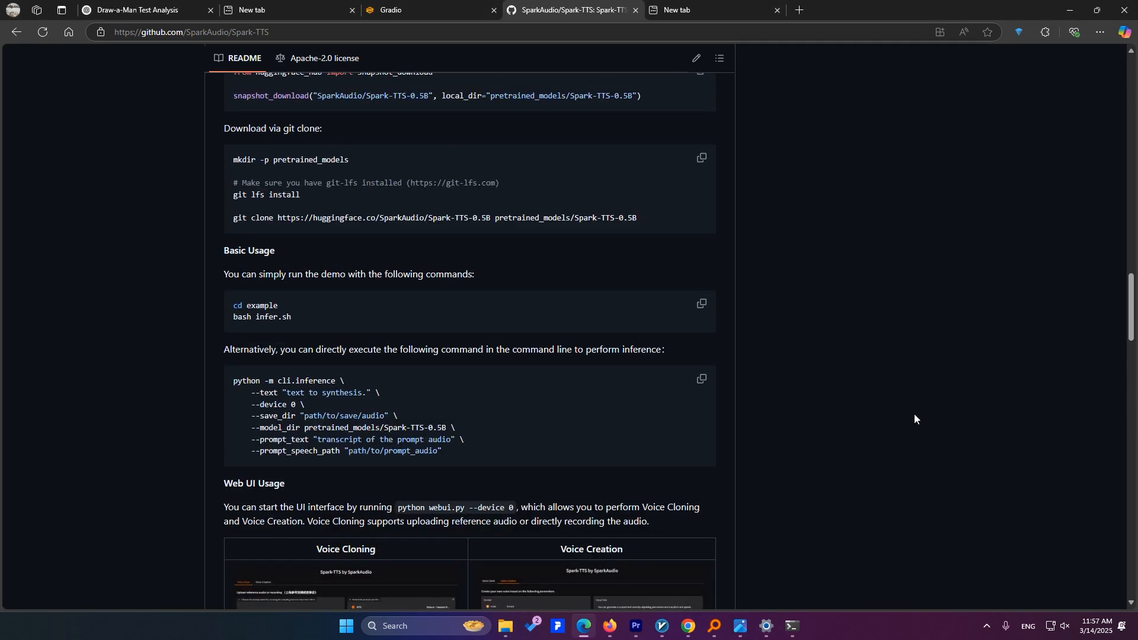
{"action": "scroll", "scroll_direction": "up", "scroll_amount": 3}
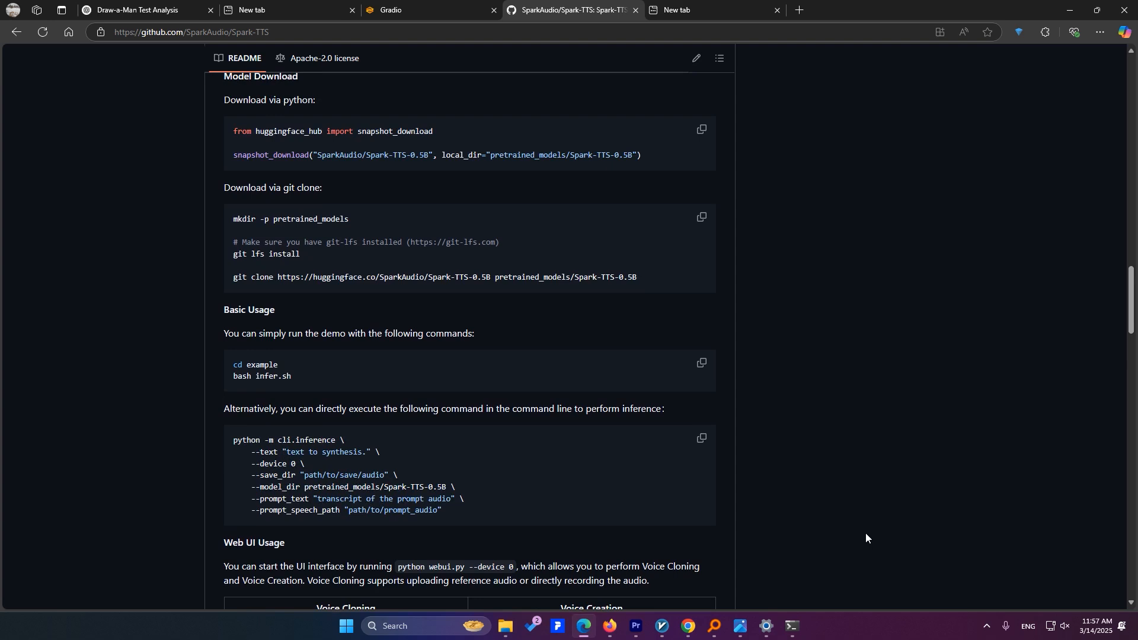
{"action": "scroll", "scroll_direction": "up", "scroll_amount": 3}
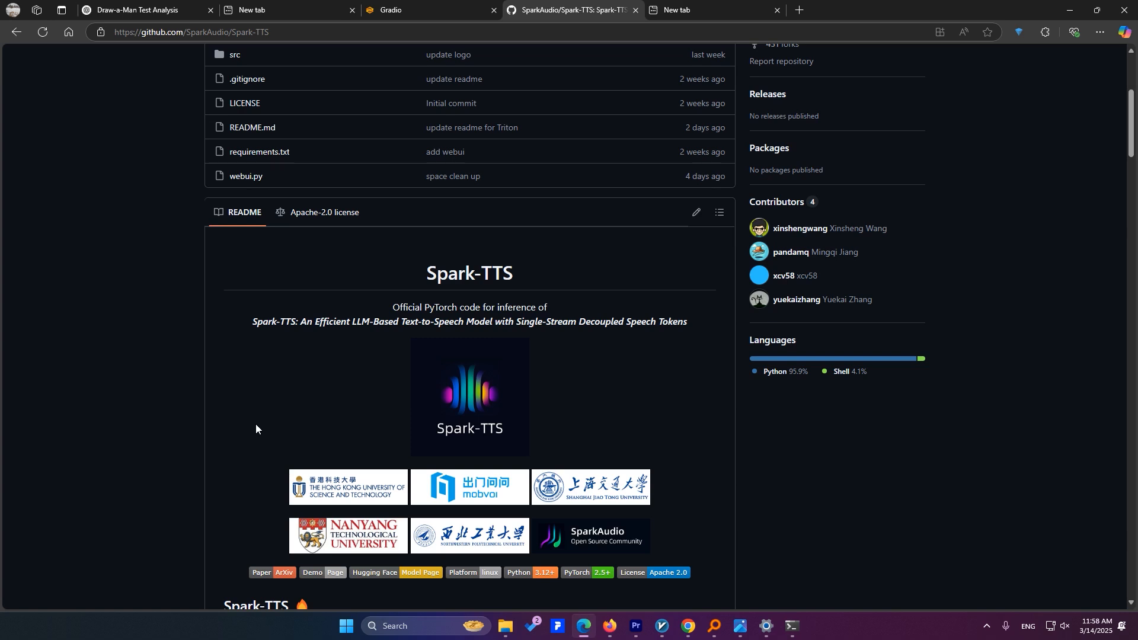
{"action": "scroll", "scroll_direction": "down", "scroll_amount": 3}
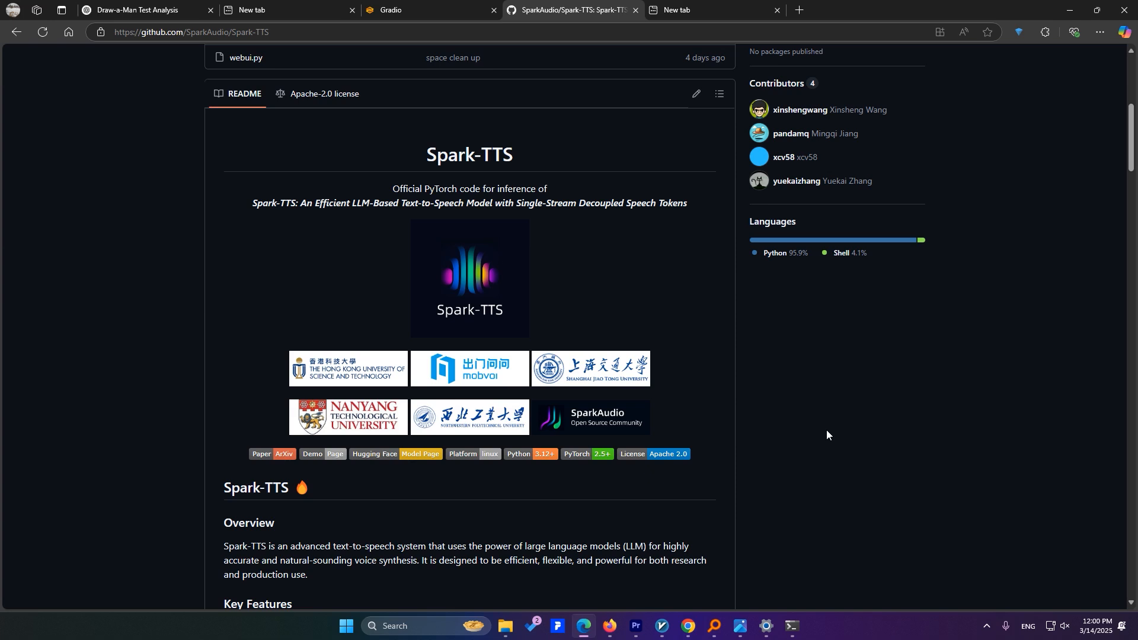
{"action": "left_click", "coordinate": [514, 631]}
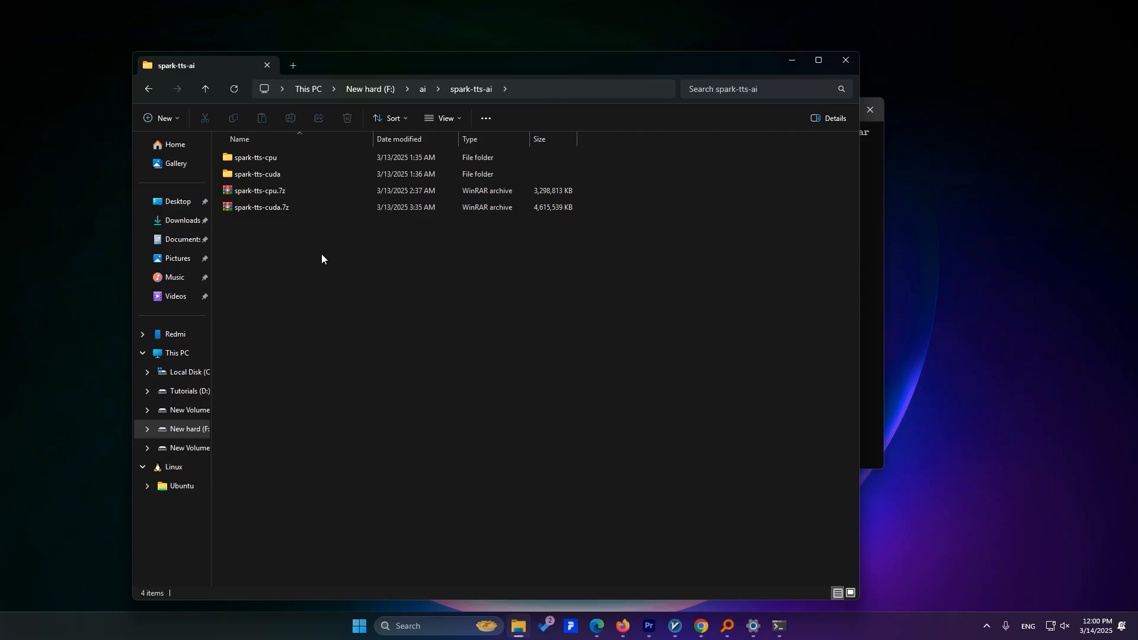
{"action": "mouse_move", "coordinate": [277, 213]}
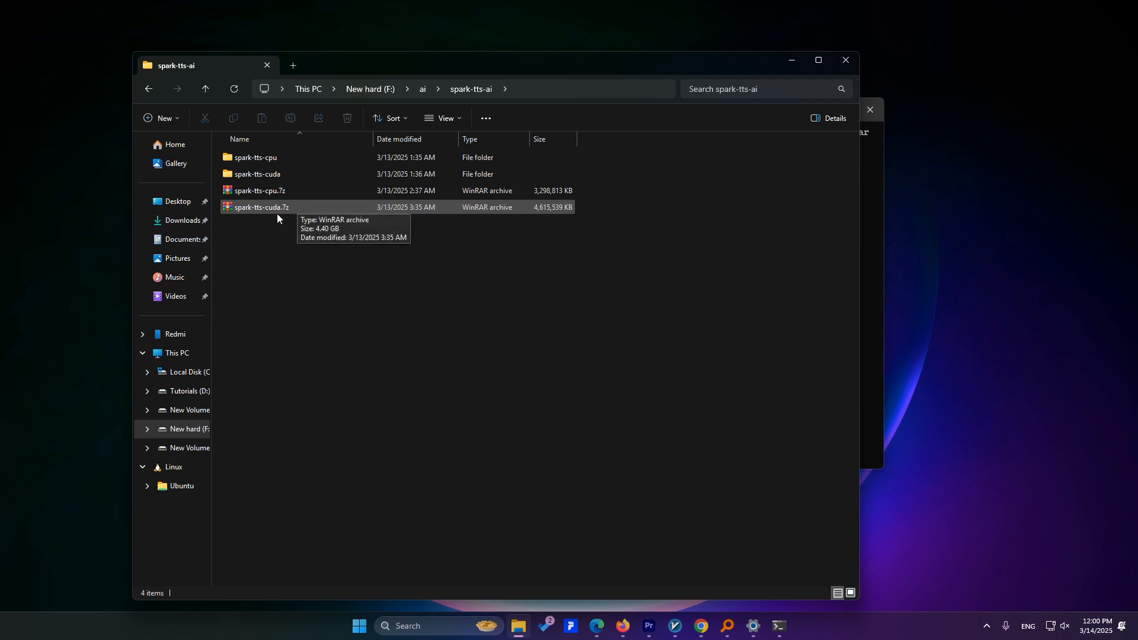
{"action": "mouse_move", "coordinate": [288, 195]}
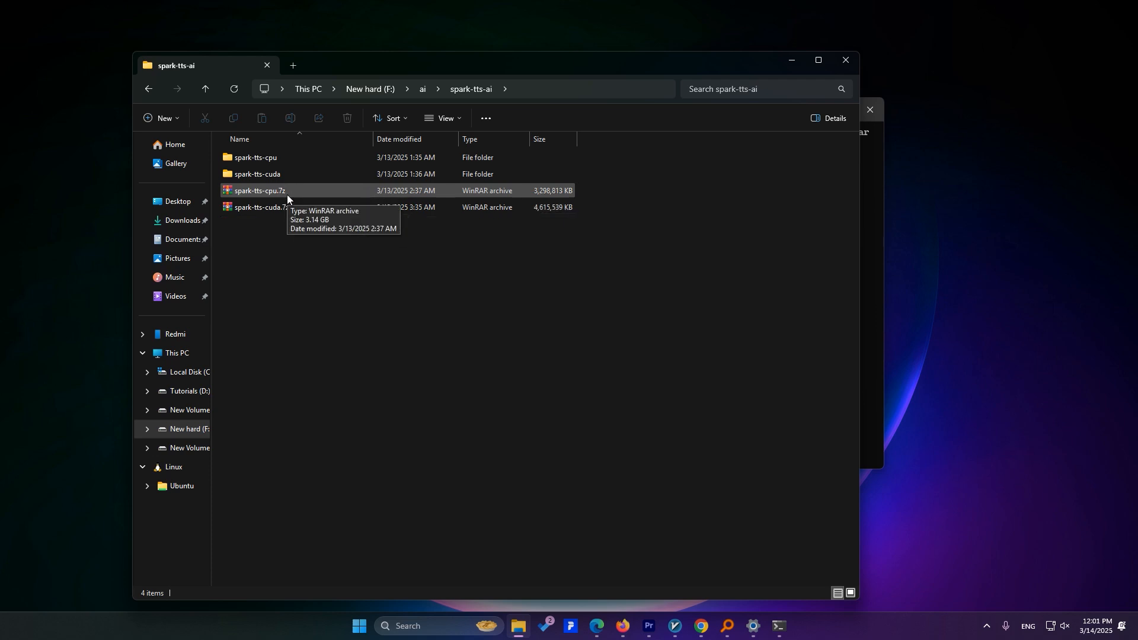
{"action": "mouse_move", "coordinate": [294, 173]}
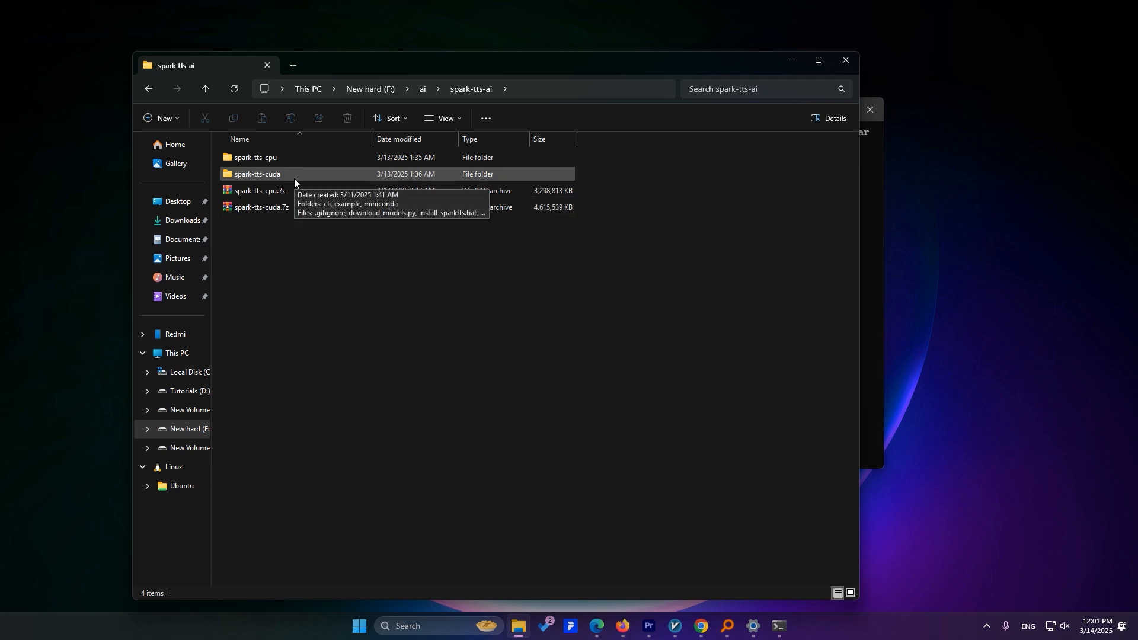
- Open the spark-tts-cuda folder holding run_sparktts-gpu.bat and the web UI files
{"action": "double_click", "coordinate": [257, 173]}
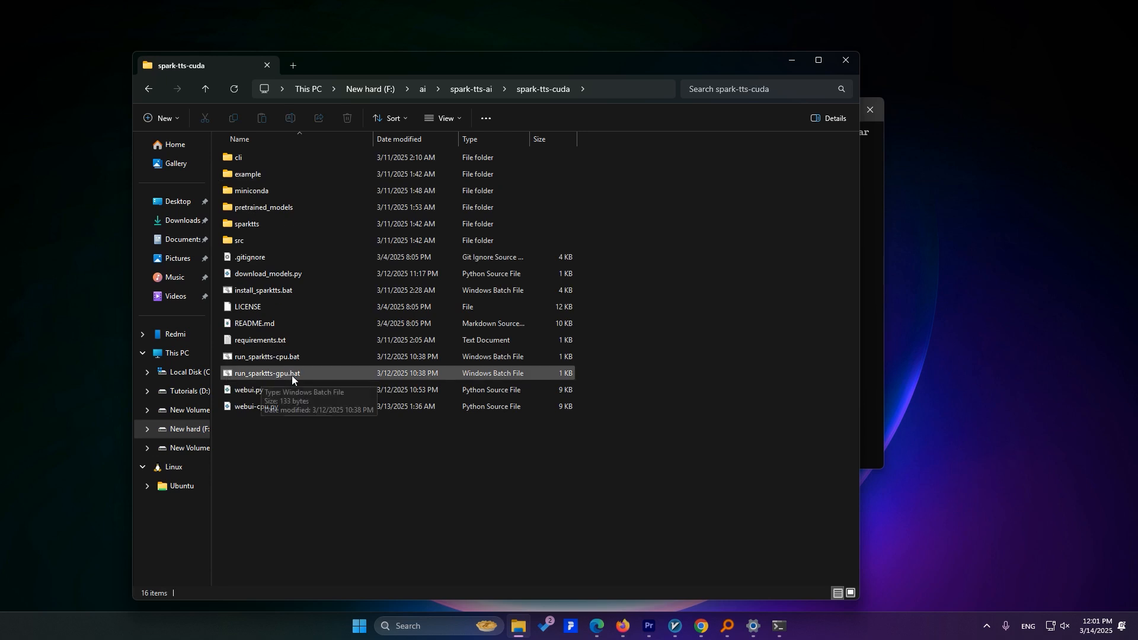
{"action": "mouse_move", "coordinate": [285, 378]}
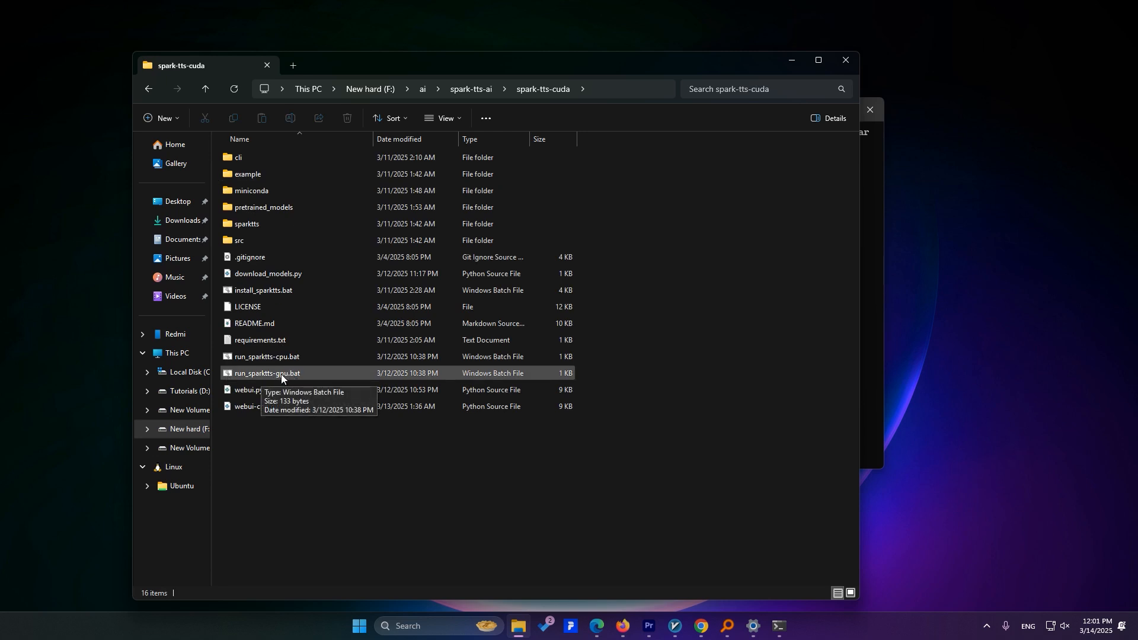
{"action": "mouse_move", "coordinate": [284, 377]}
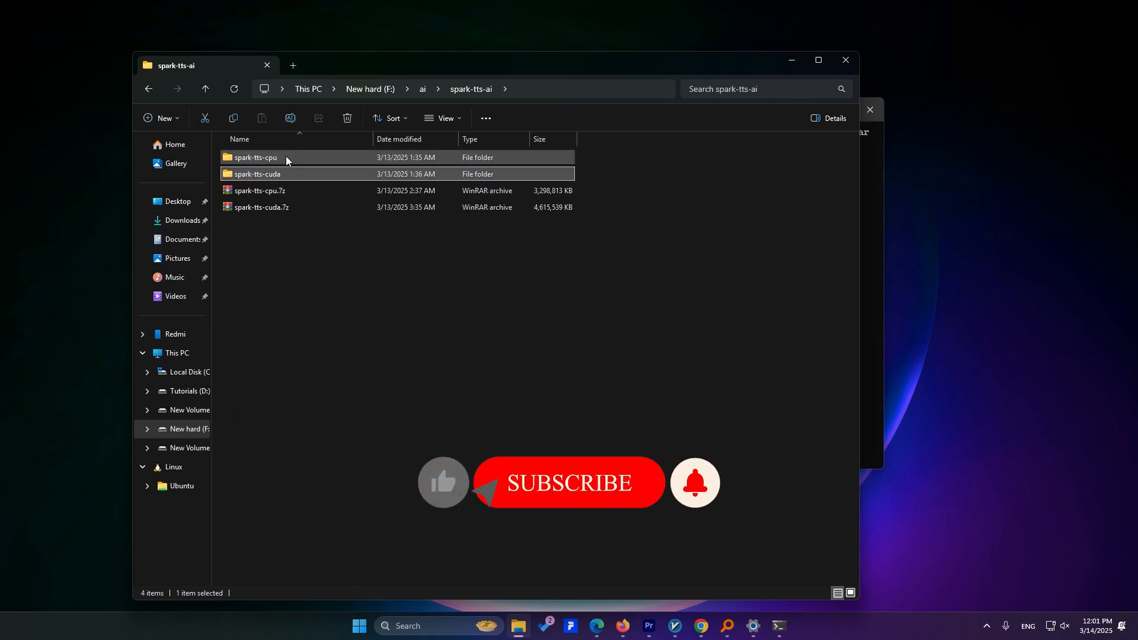
{"action": "double_click", "coordinate": [256, 158]}
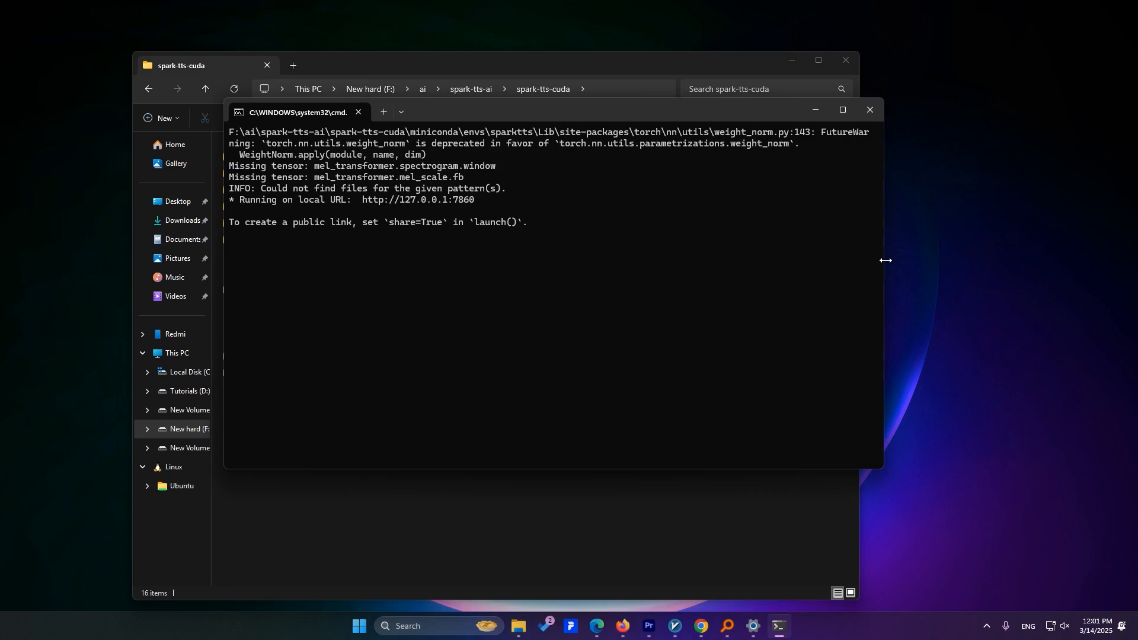
{"action": "mouse_move", "coordinate": [669, 348]}
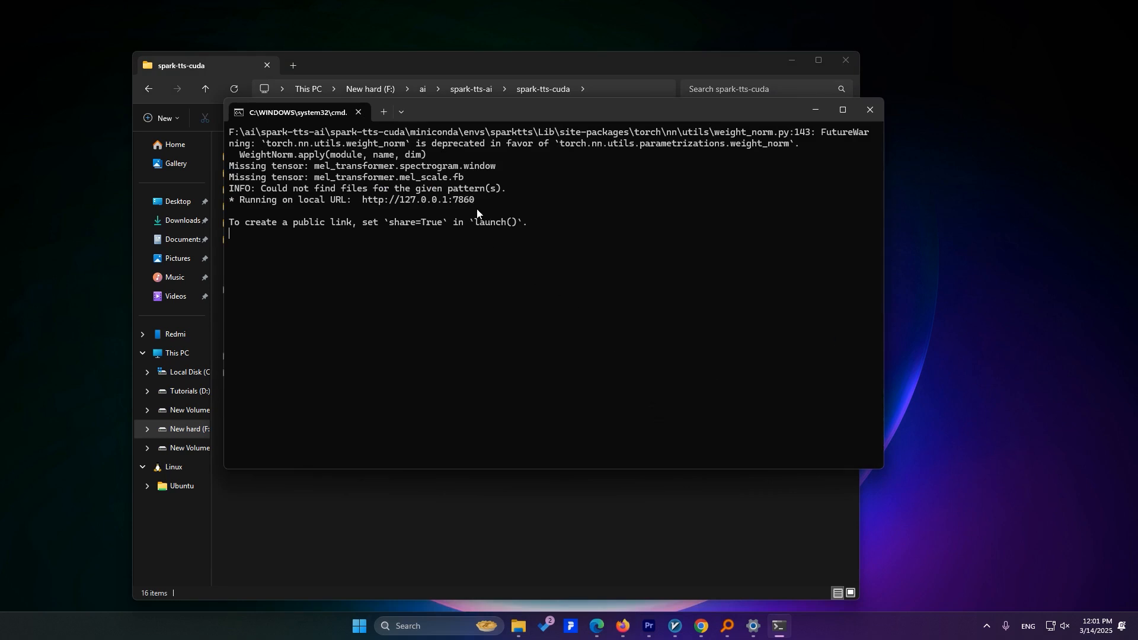
{"action": "mouse_move", "coordinate": [316, 289]}
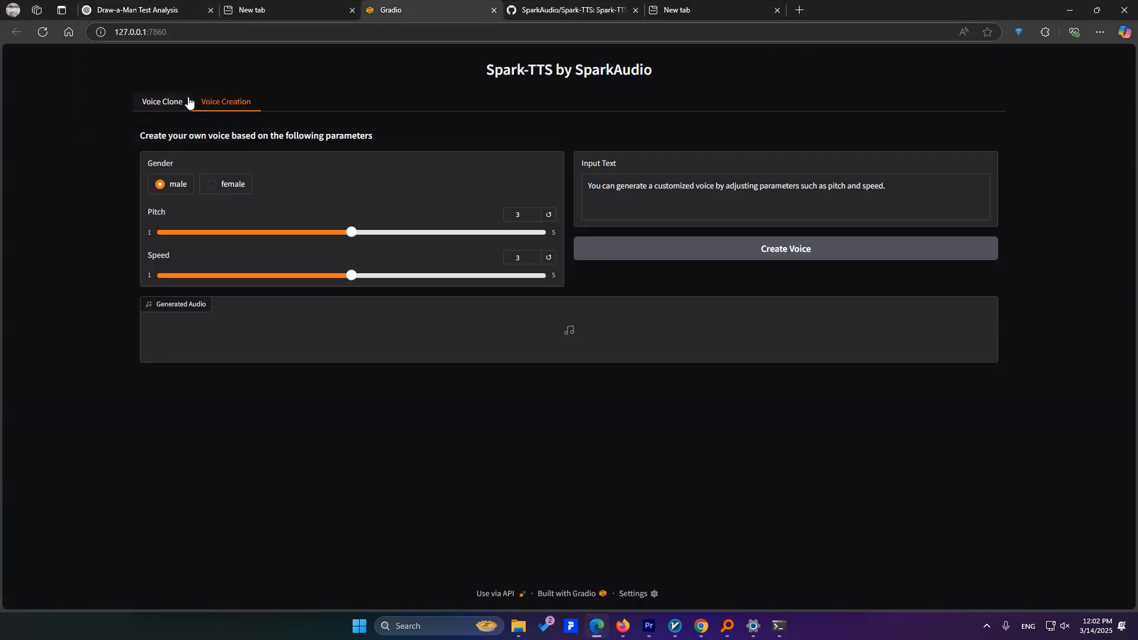
- On the Voice Clone page, upload a 7-second reference clip and focus the empty text fields
{"action": "left_click", "coordinate": [161, 101]}
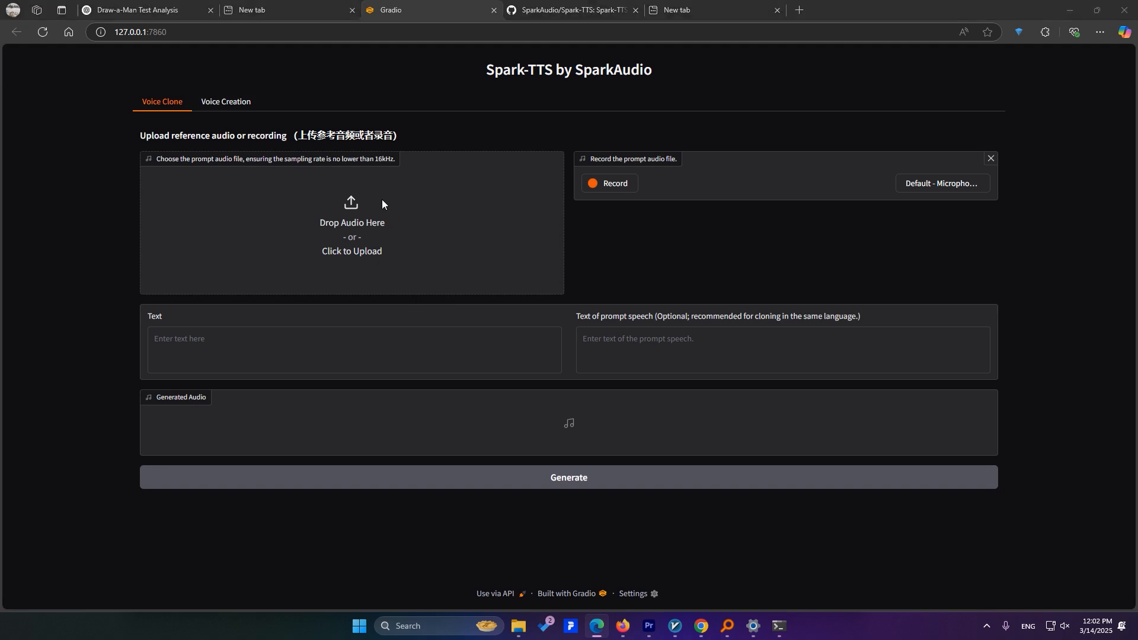
{"action": "left_click", "coordinate": [351, 232]}
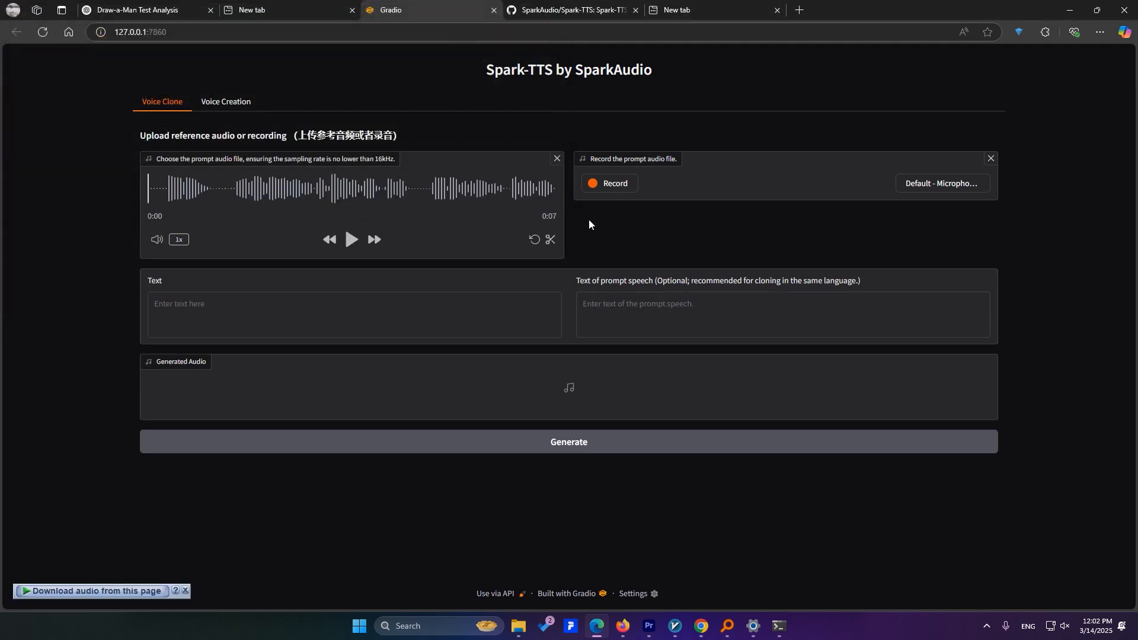
{"action": "left_click", "coordinate": [354, 314]}
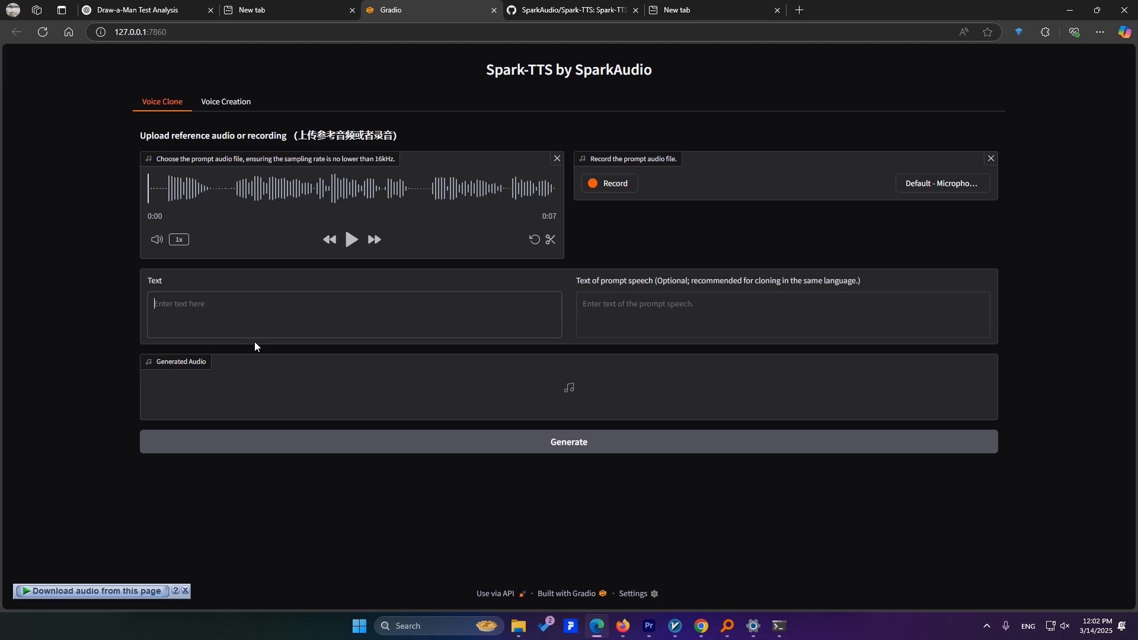
{"action": "left_click", "coordinate": [782, 315]}
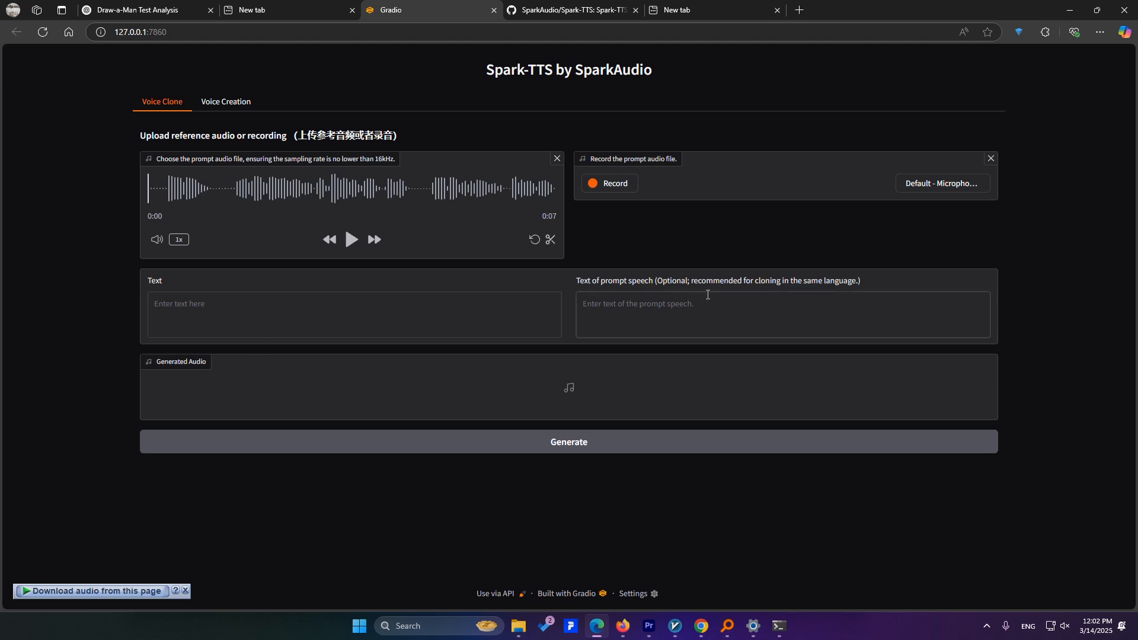
{"action": "mouse_move", "coordinate": [389, 357]}
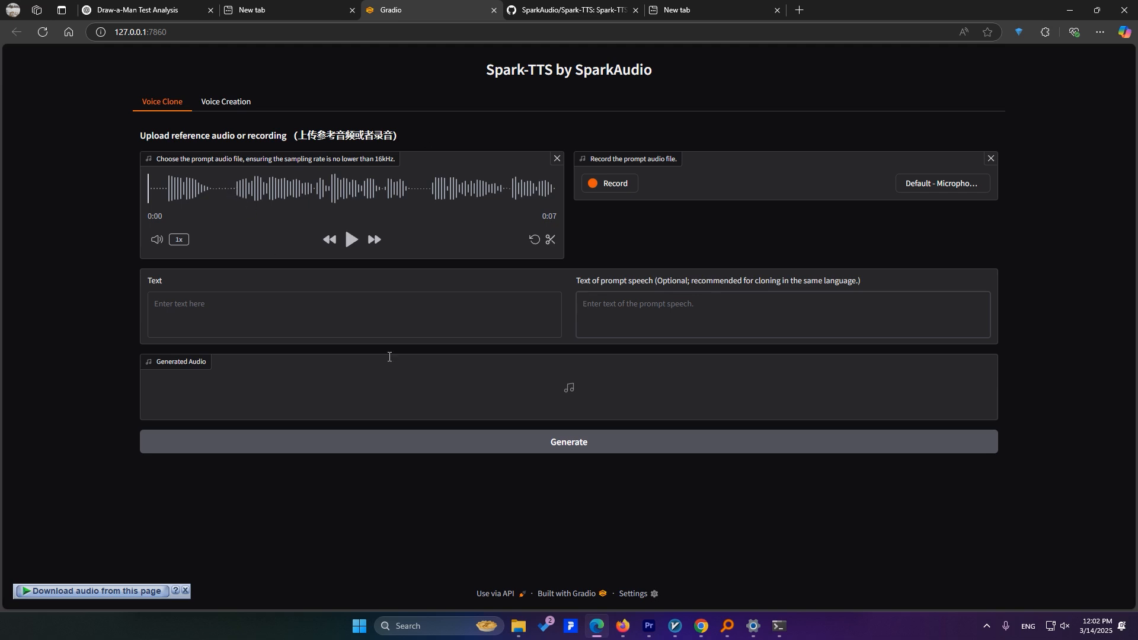
{"action": "mouse_move", "coordinate": [178, 196]}
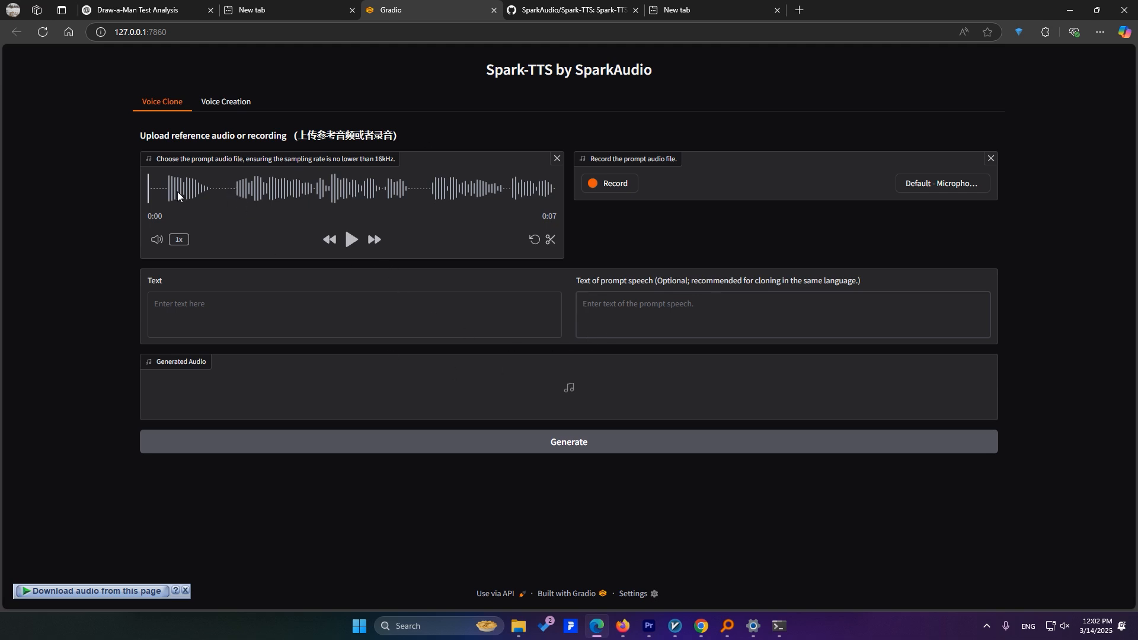
{"action": "mouse_move", "coordinate": [188, 217]}
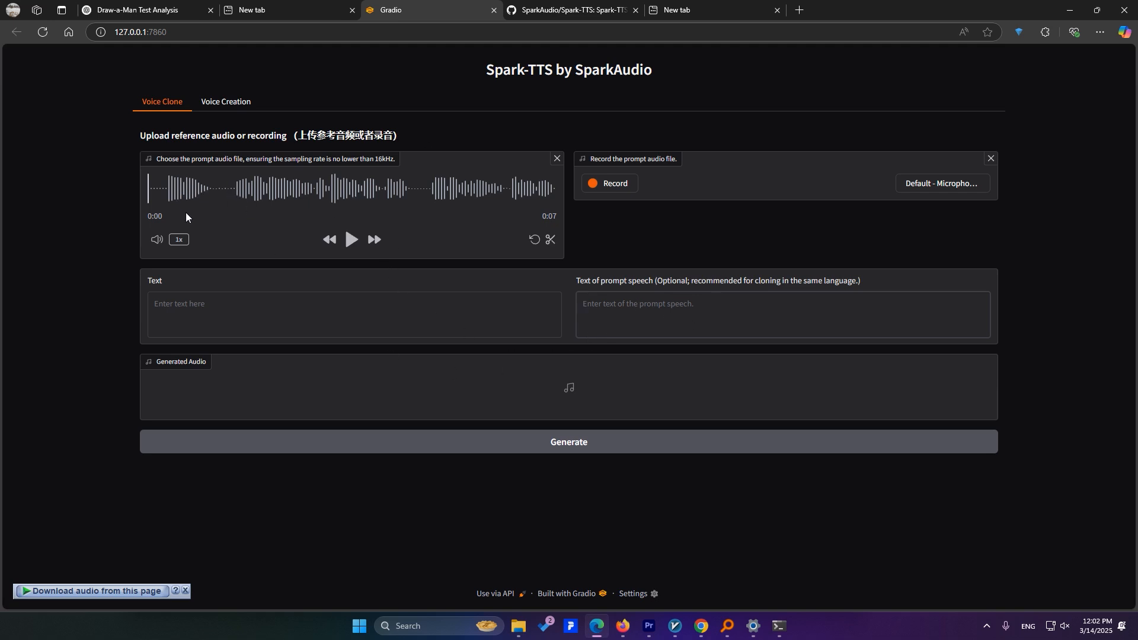
{"action": "mouse_move", "coordinate": [634, 345]}
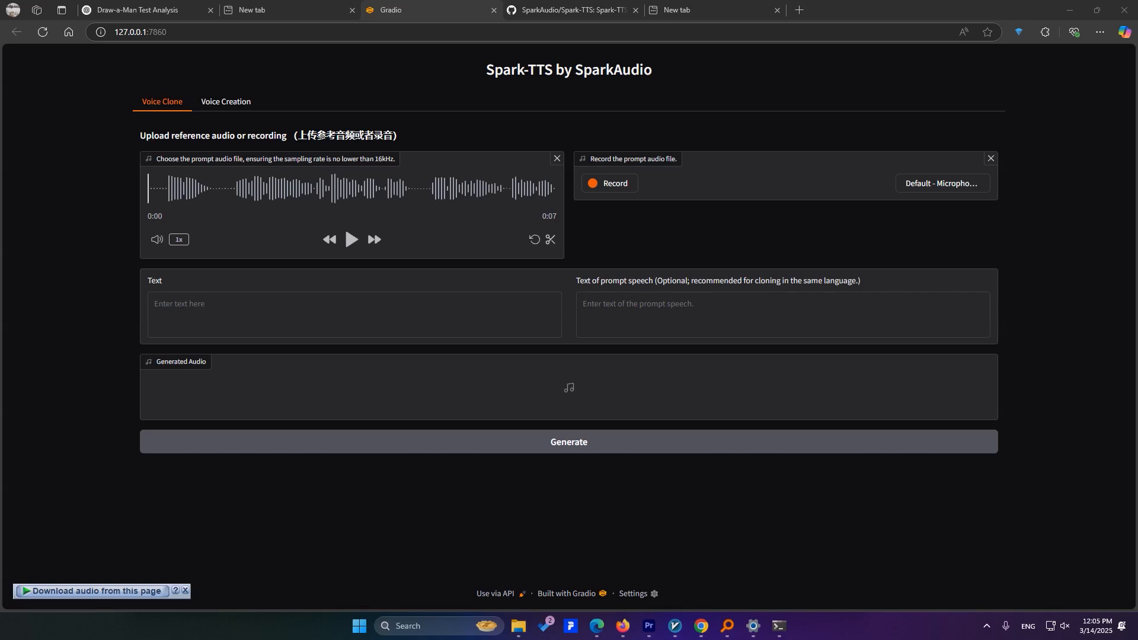
{"action": "mouse_move", "coordinate": [615, 189]}
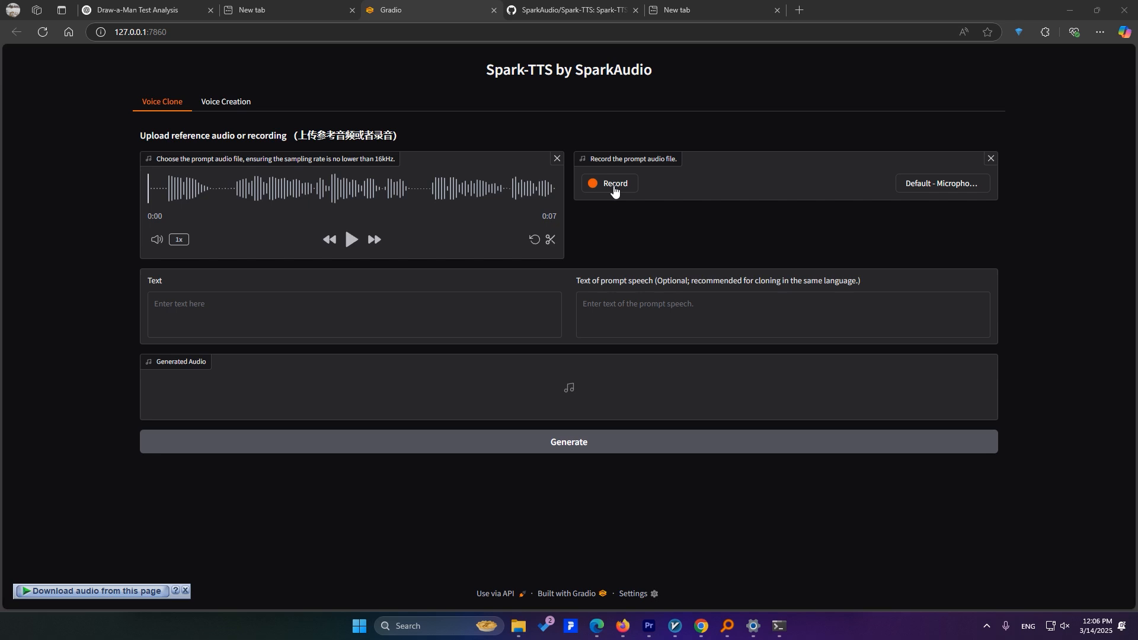
- Use the Record control to clear the prompt so the Drop Audio Here area returns
{"action": "left_click", "coordinate": [556, 158]}
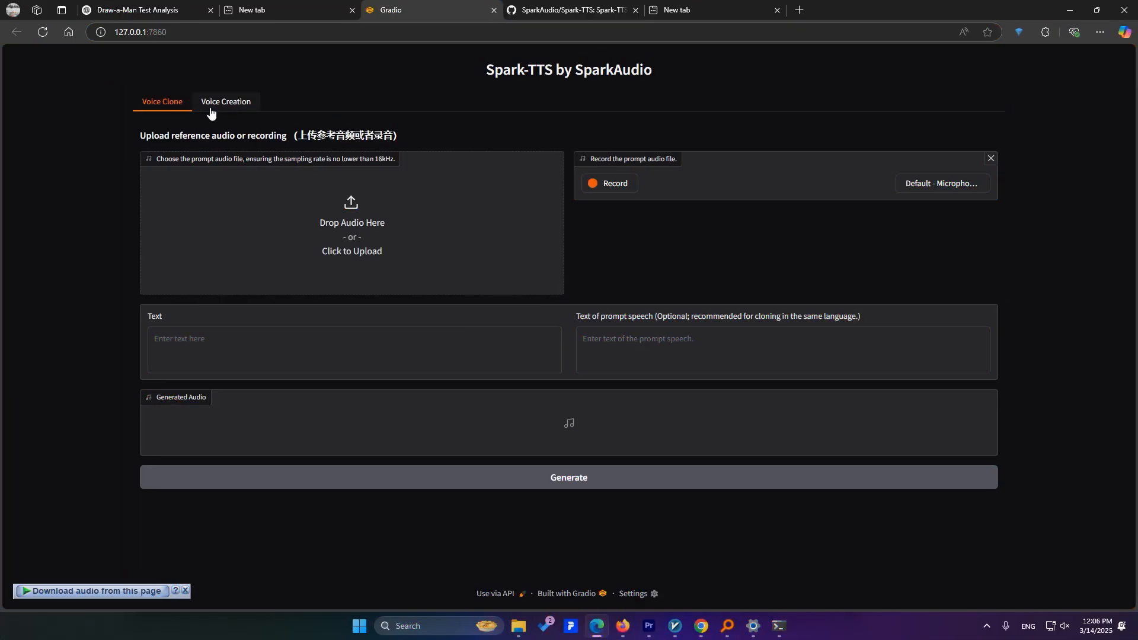
- Create a male voice clip at pitch 3, speed 3 from the sample sentence and play it back
{"action": "left_click", "coordinate": [225, 102]}
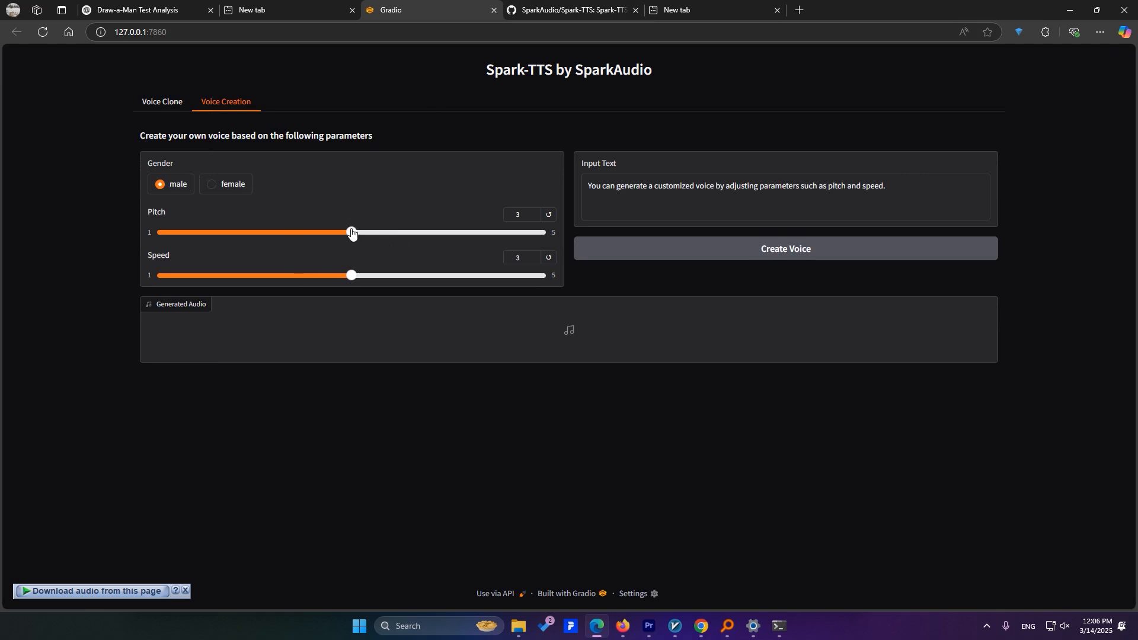
{"action": "double_click", "coordinate": [673, 186]}
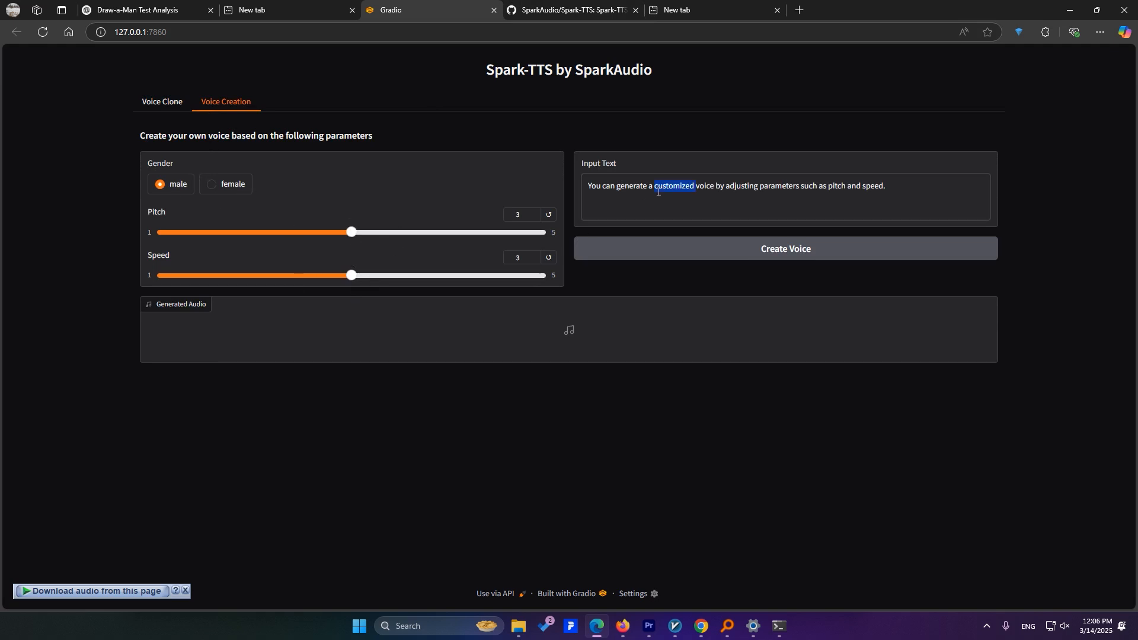
{"action": "triple_click", "coordinate": [735, 186]}
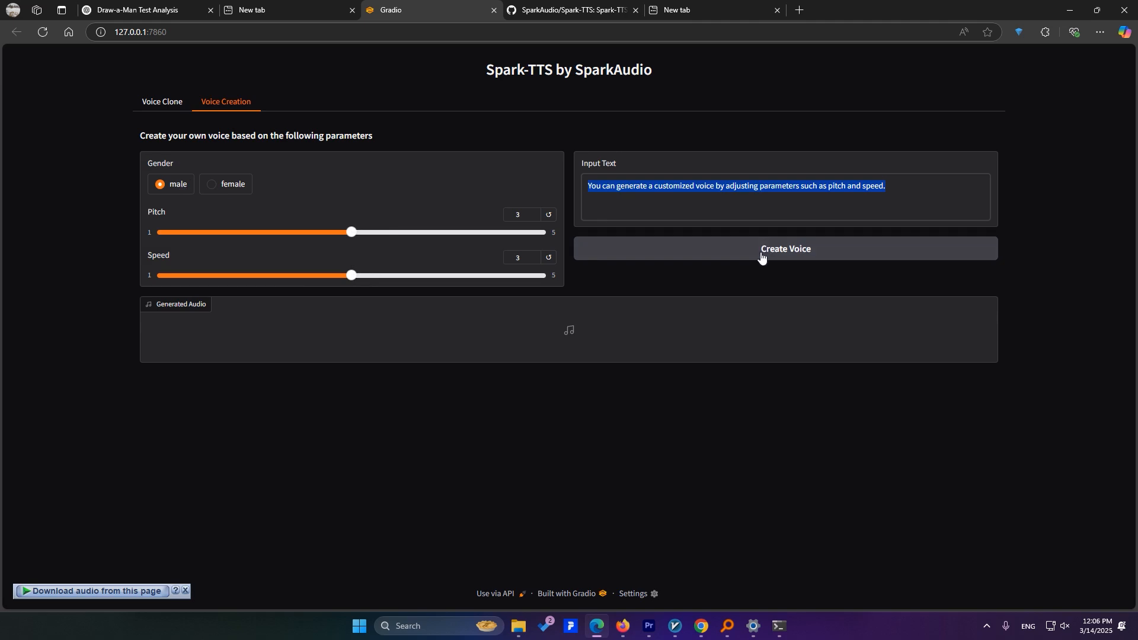
{"action": "left_click", "coordinate": [784, 248]}
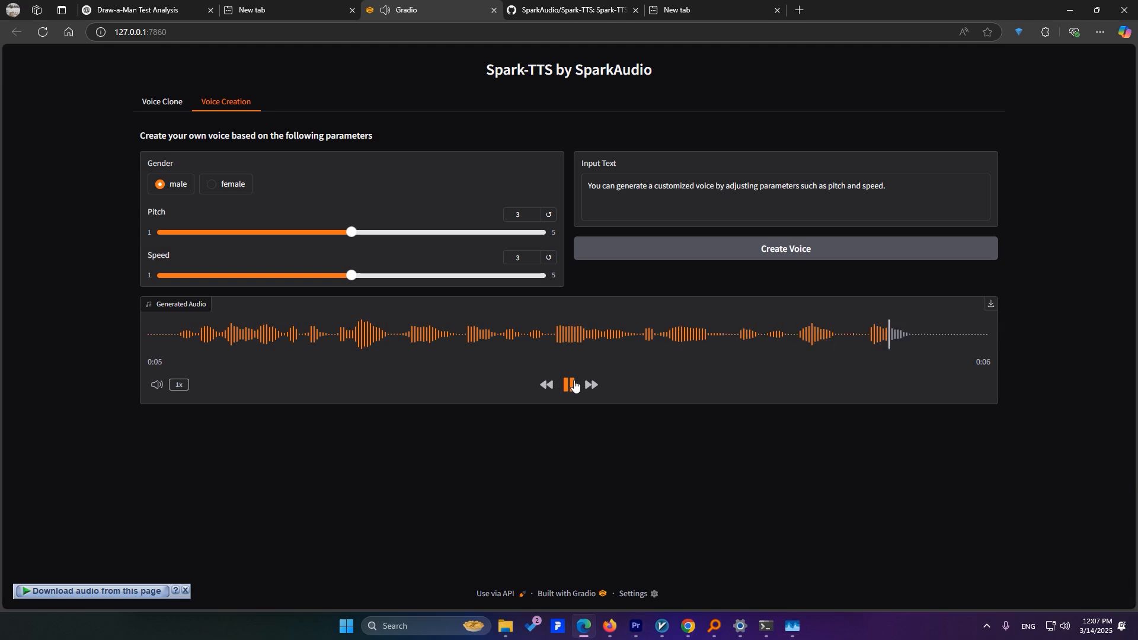
{"action": "left_click", "coordinate": [569, 384]}
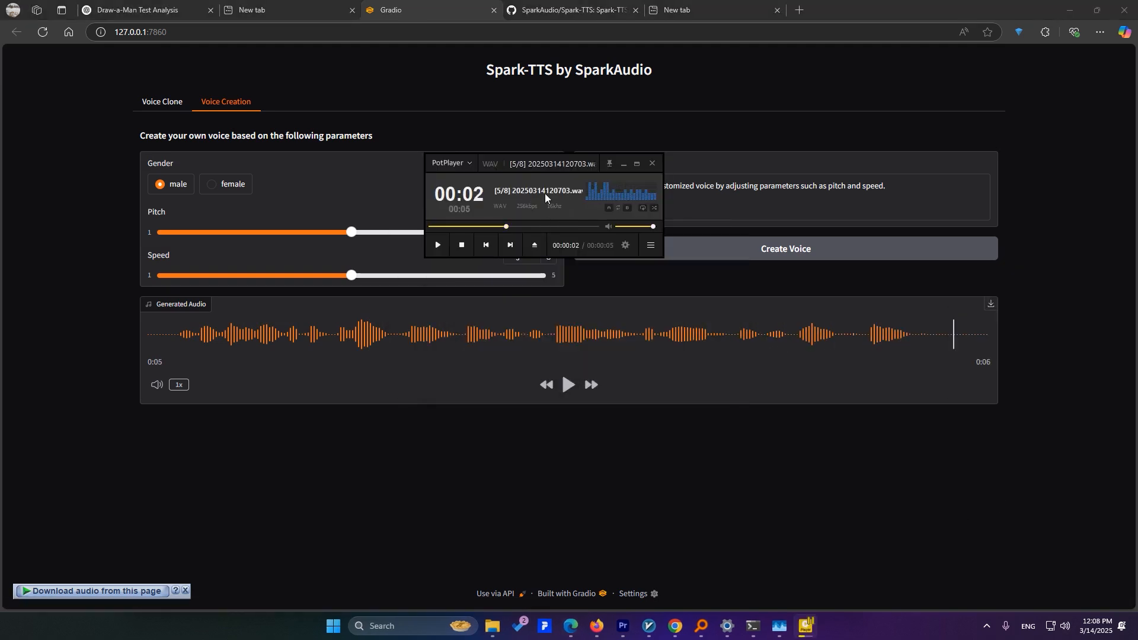
{"action": "left_click", "coordinate": [651, 162]}
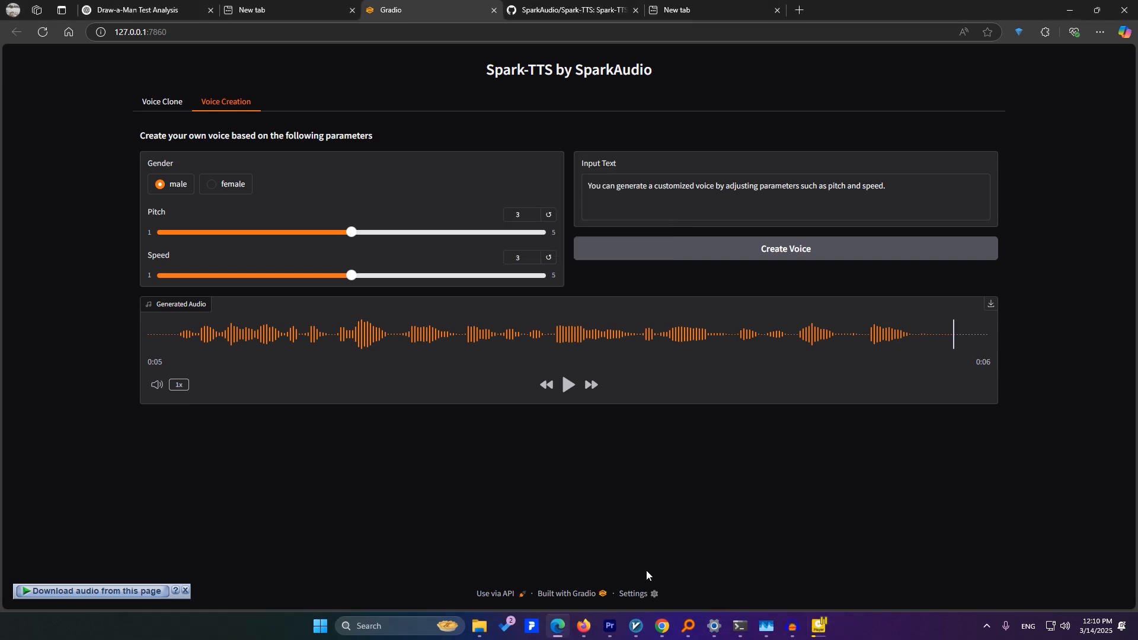